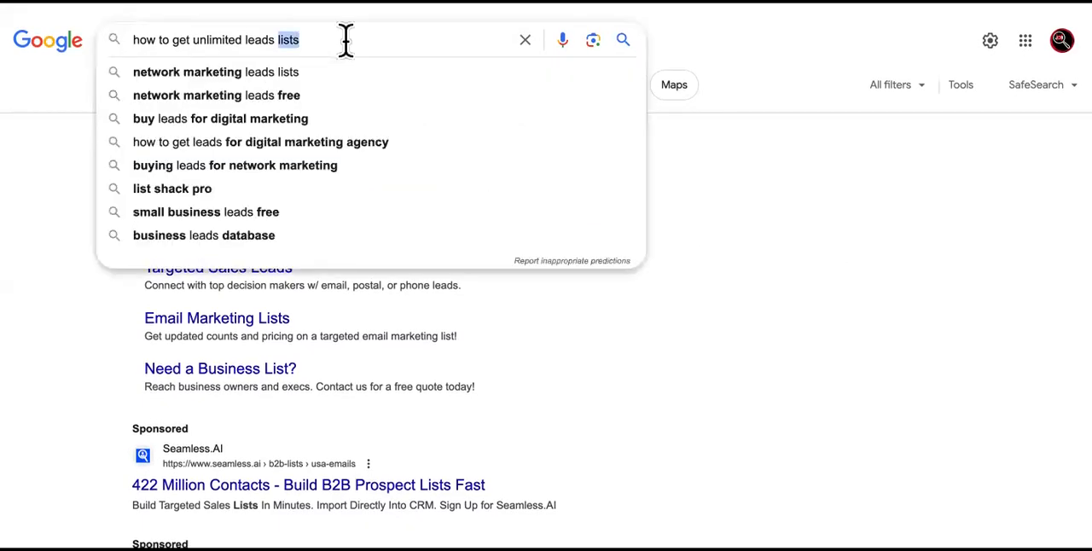
Return to the Google Doc and locate the first tip about images or visuals.
{"action": "double_click", "coordinate": [218, 39]}
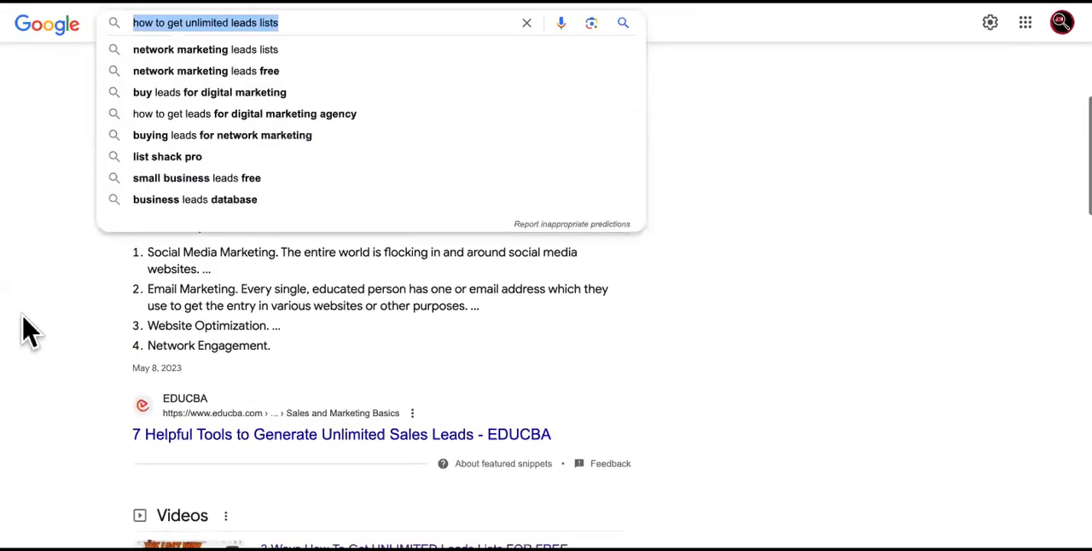
{"action": "scroll", "scroll_direction": "down", "scroll_amount": 3}
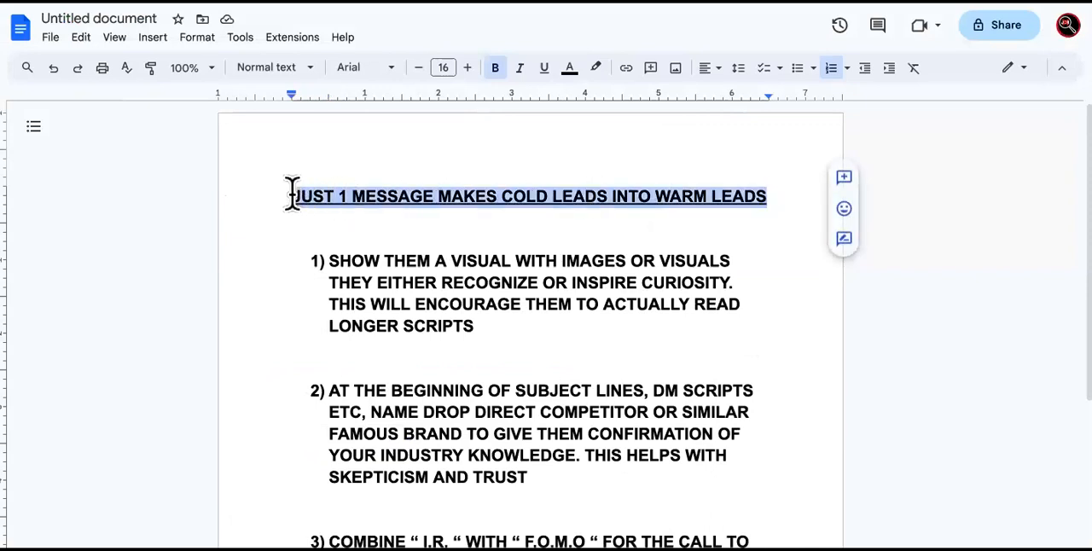
{"action": "left_click", "coordinate": [543, 68]}
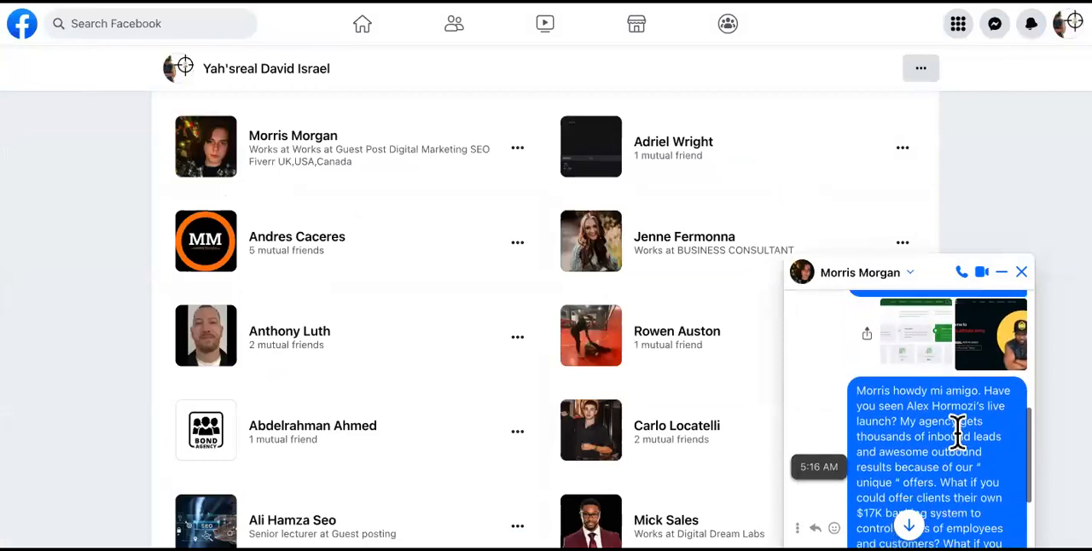
{"action": "scroll", "scroll_direction": "down", "scroll_amount": 3}
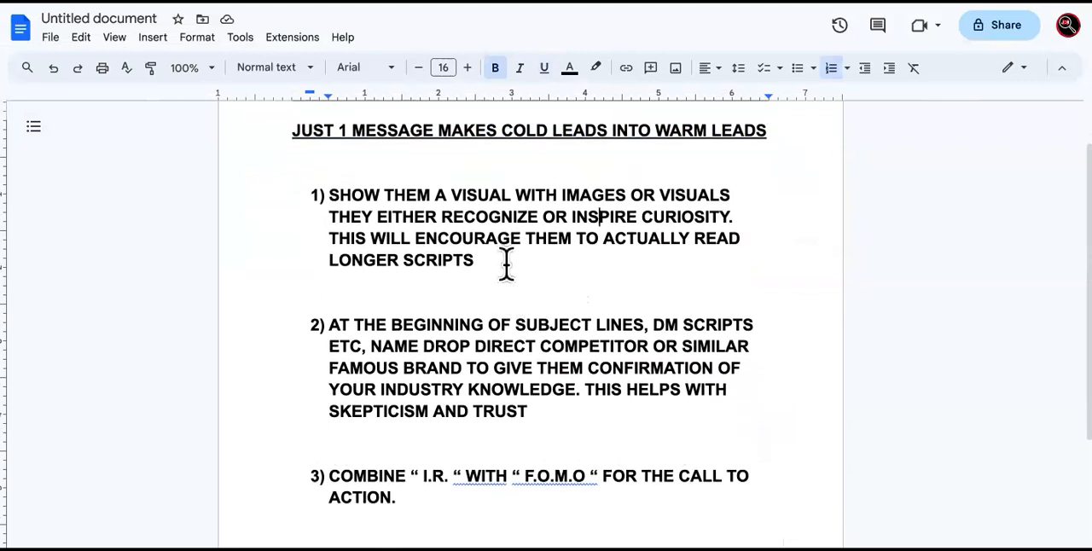
{"action": "mouse_move", "coordinate": [481, 239]}
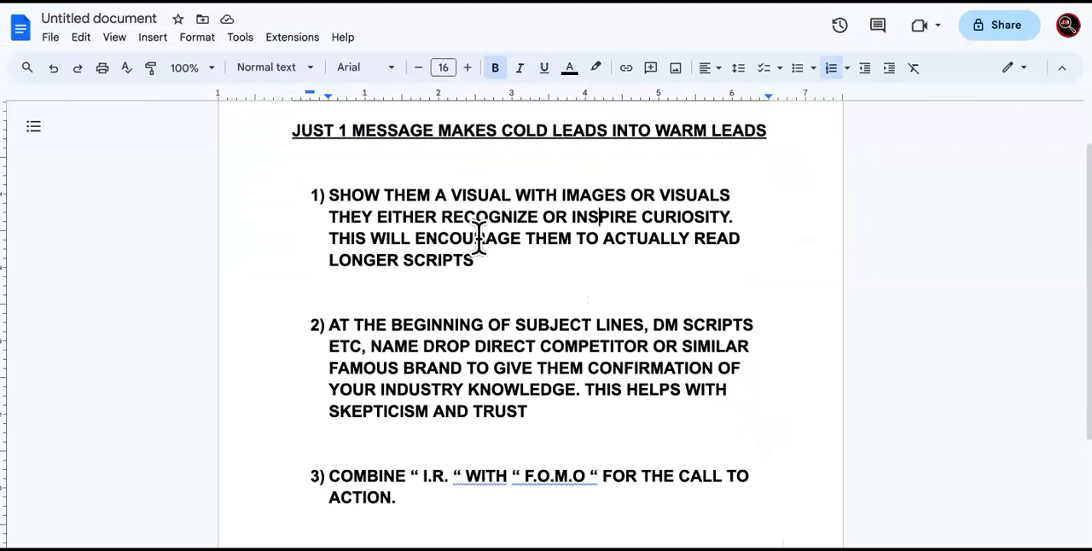
{"action": "left_click_drag", "start_coordinate": [332, 324], "coordinate": [396, 498]}
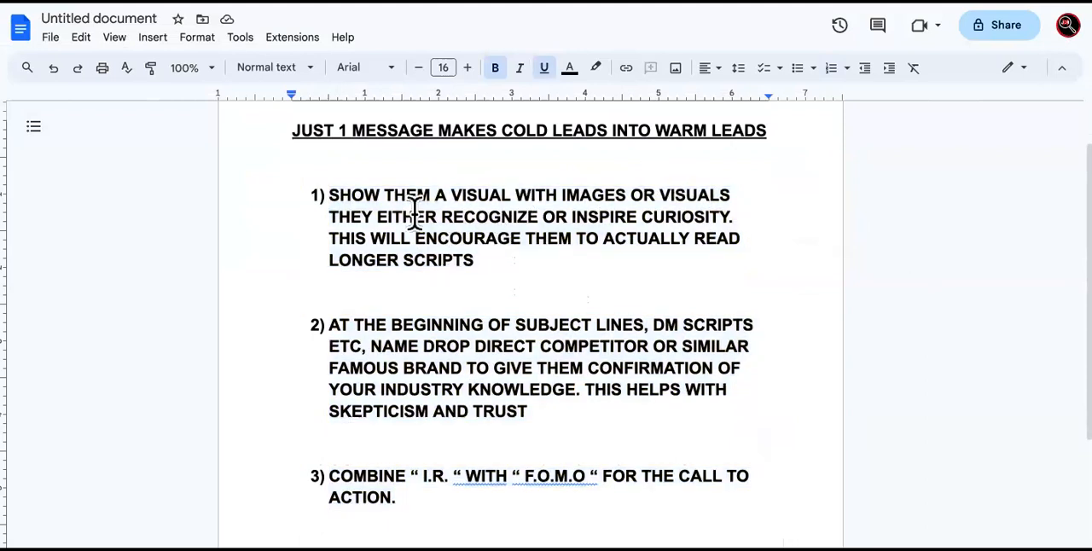
Replace 'VISUALS' in tip one with 'VIDEOS.' and select the rest of the tip.
{"action": "left_click_drag", "start_coordinate": [328, 195], "coordinate": [474, 260]}
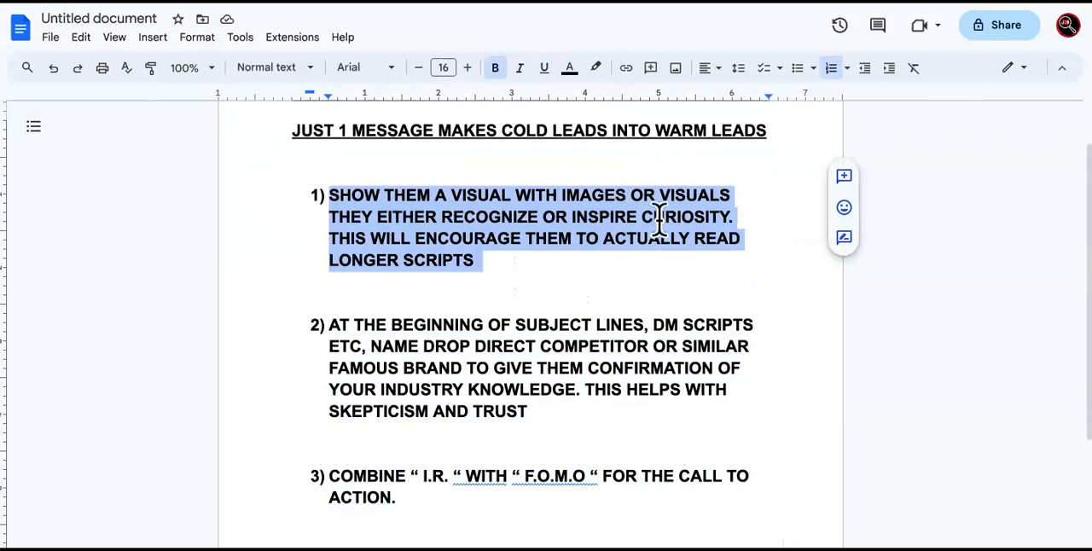
{"action": "mouse_move", "coordinate": [713, 226]}
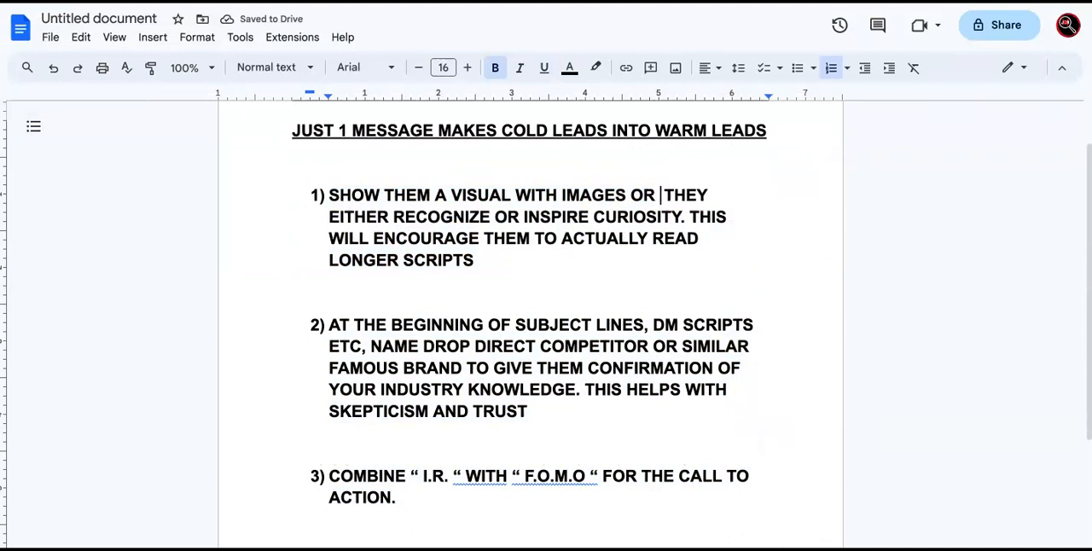
{"action": "type", "text": "VIDEOS."}
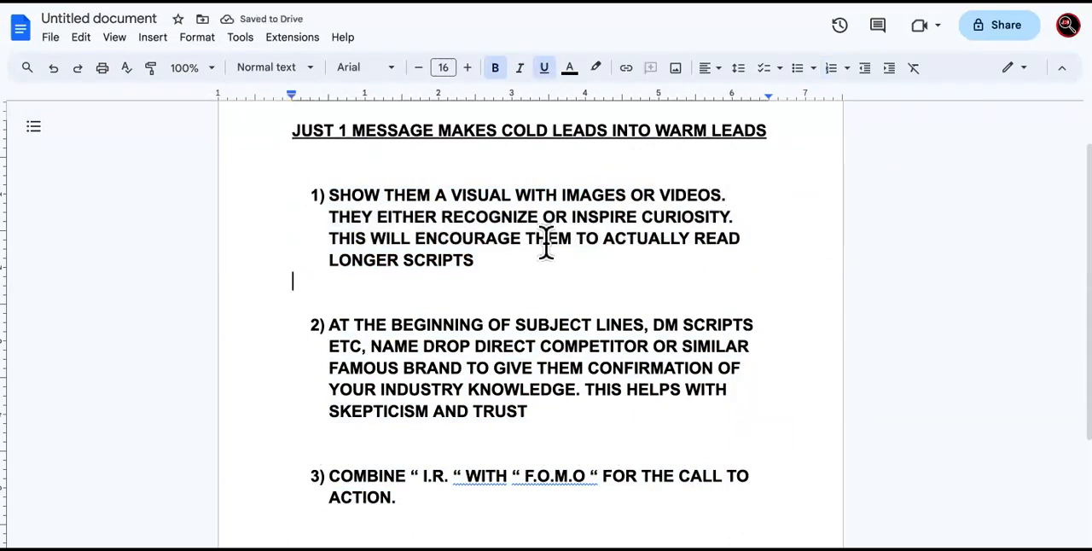
{"action": "left_click_drag", "start_coordinate": [328, 195], "coordinate": [553, 239]}
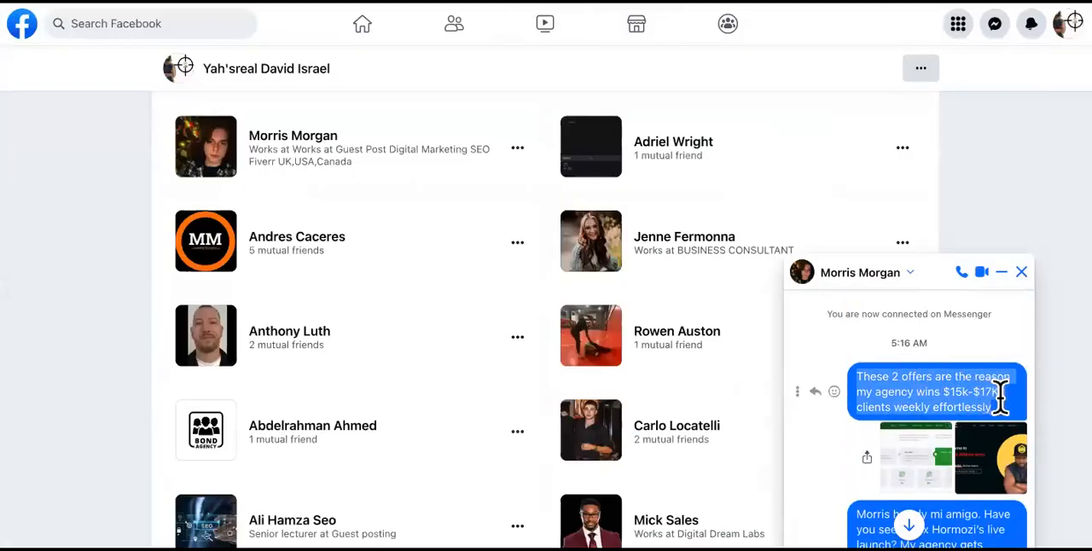
{"action": "mouse_move", "coordinate": [1011, 406]}
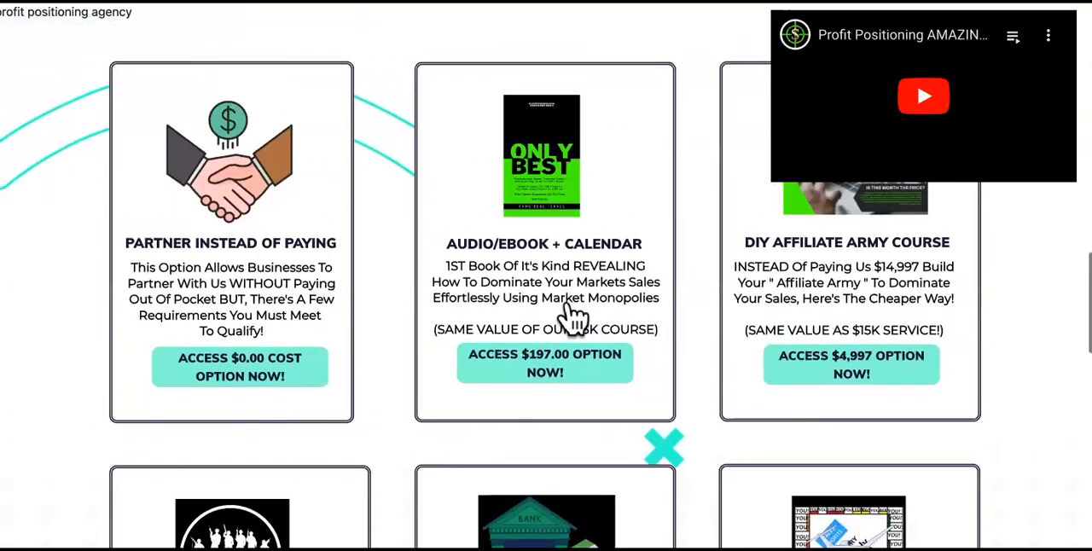
{"action": "scroll", "scroll_direction": "down", "scroll_amount": 3}
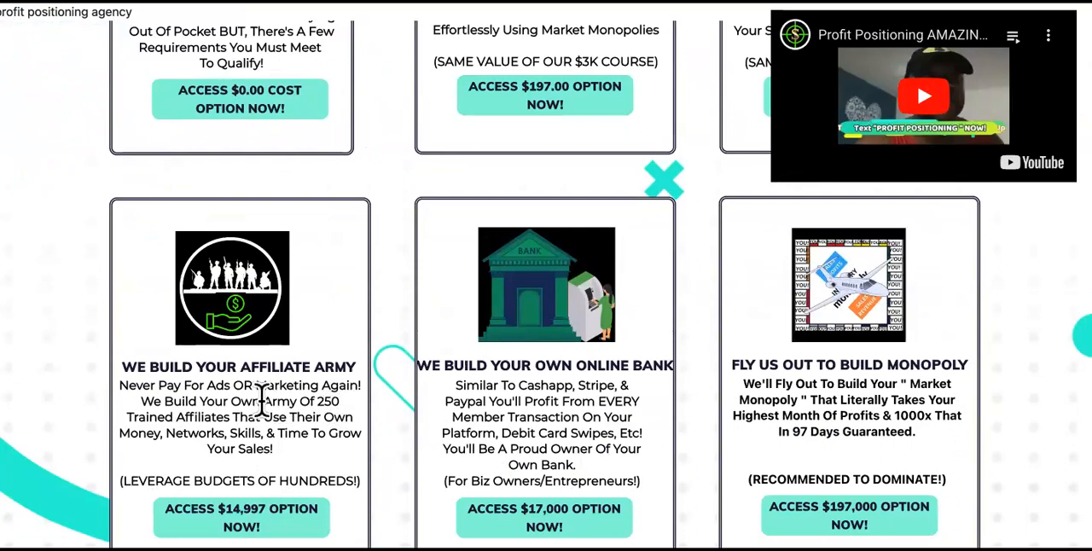
{"action": "left_click_drag", "start_coordinate": [223, 401], "coordinate": [341, 417]}
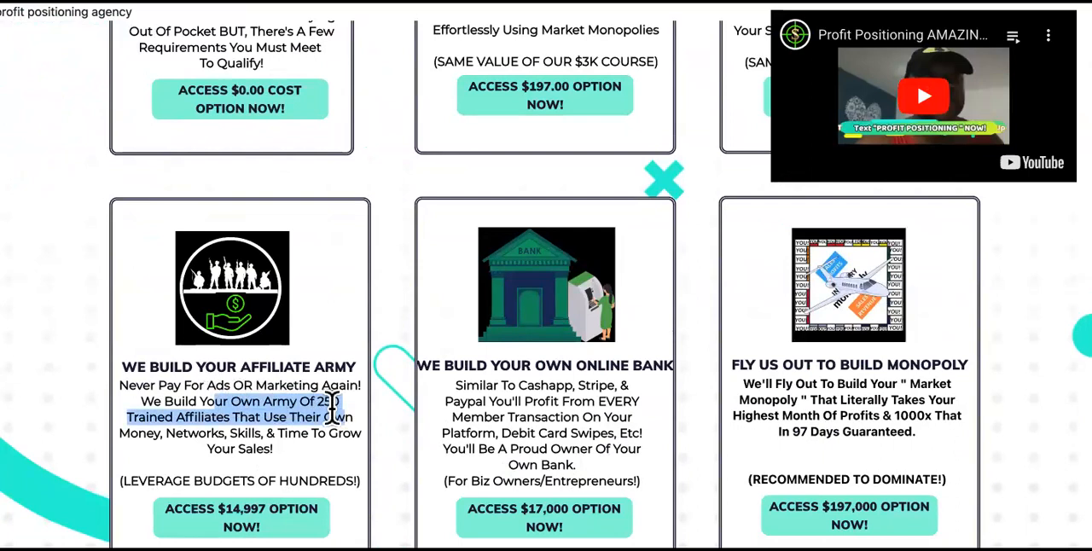
{"action": "mouse_move", "coordinate": [594, 433]}
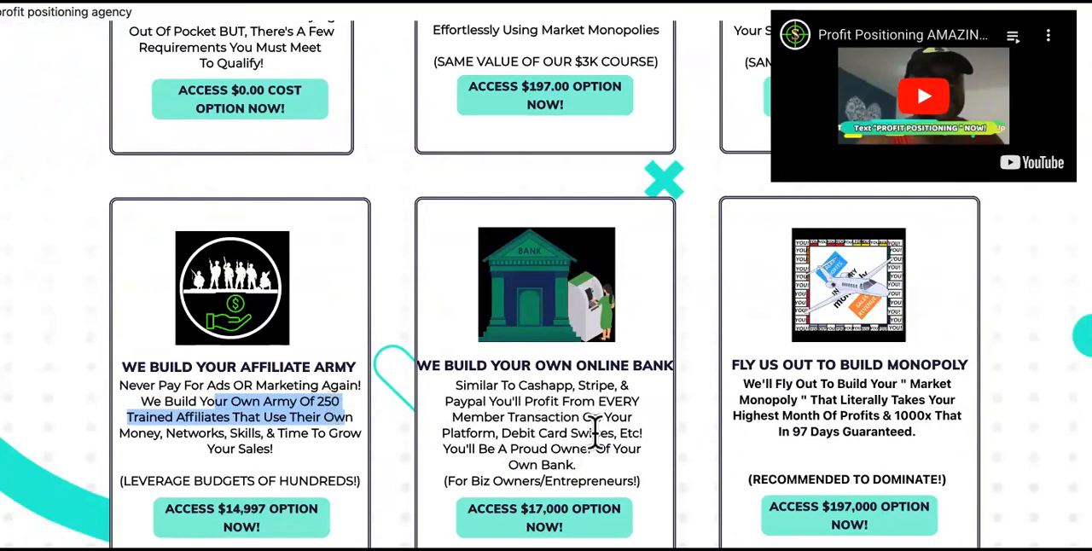
{"action": "left_click_drag", "start_coordinate": [454, 386], "coordinate": [577, 464]}
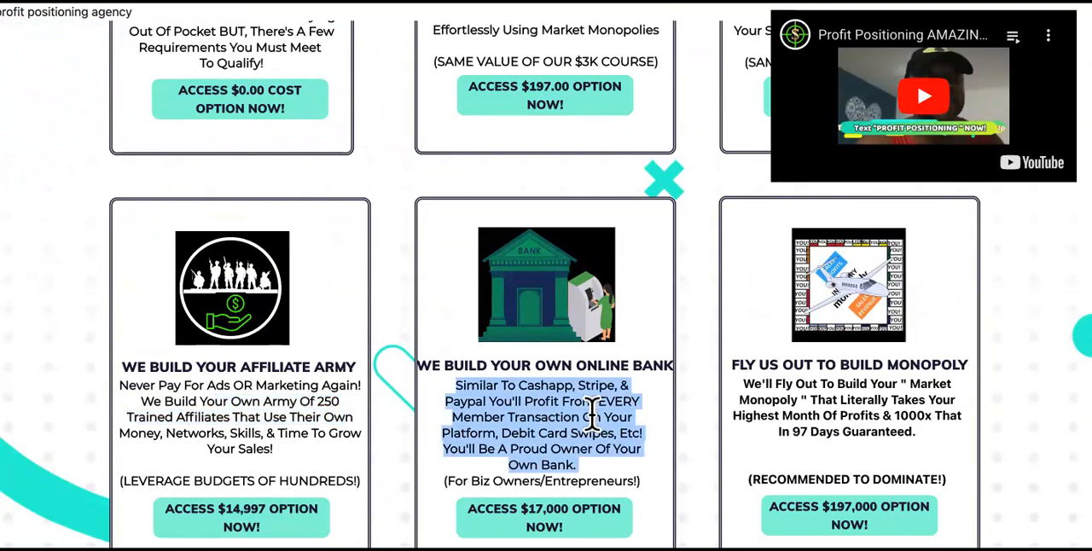
{"action": "scroll", "scroll_direction": "down", "scroll_amount": 3}
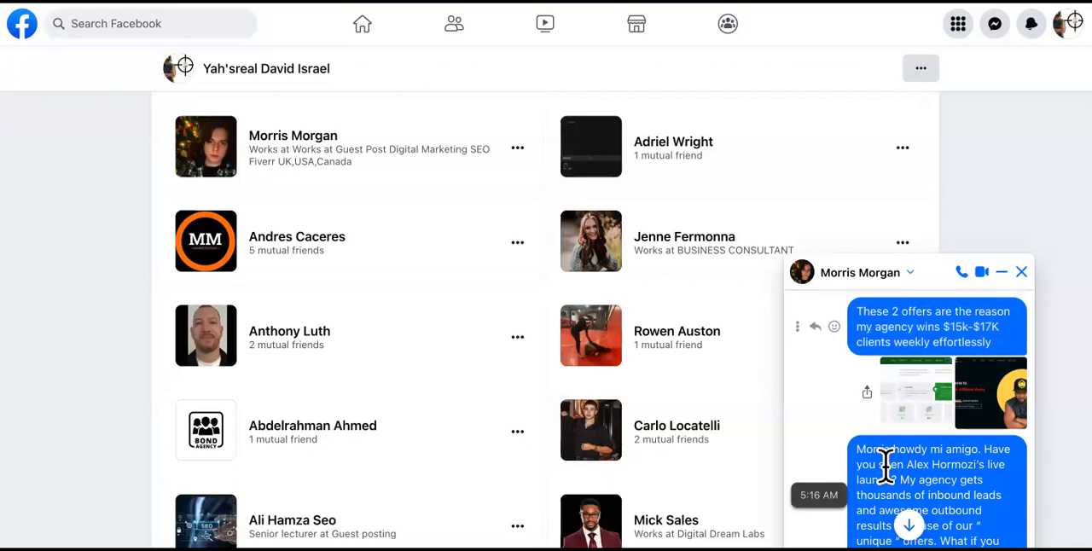
{"action": "scroll", "scroll_direction": "down", "scroll_amount": 3}
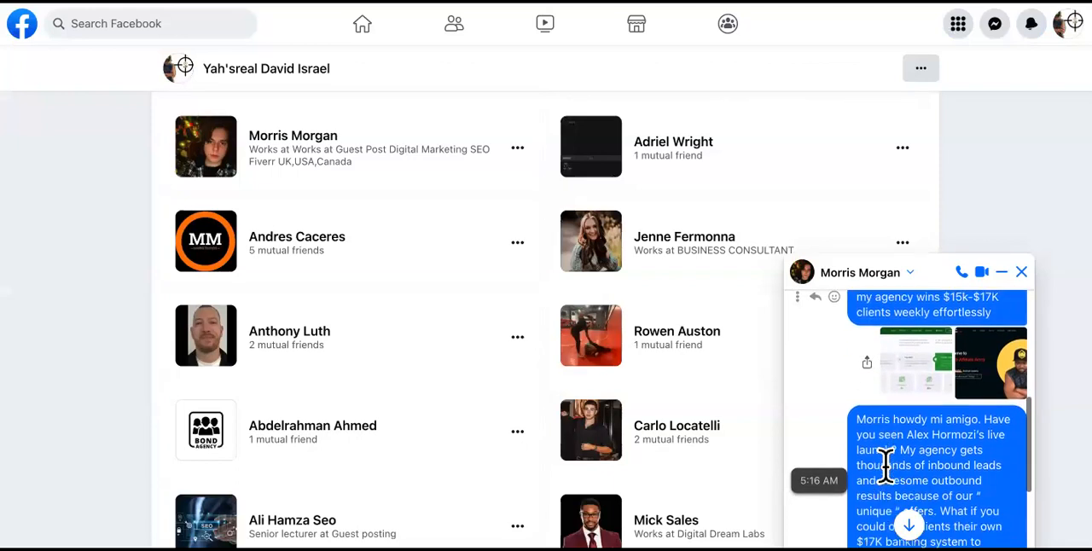
{"action": "scroll", "scroll_direction": "down", "scroll_amount": 3}
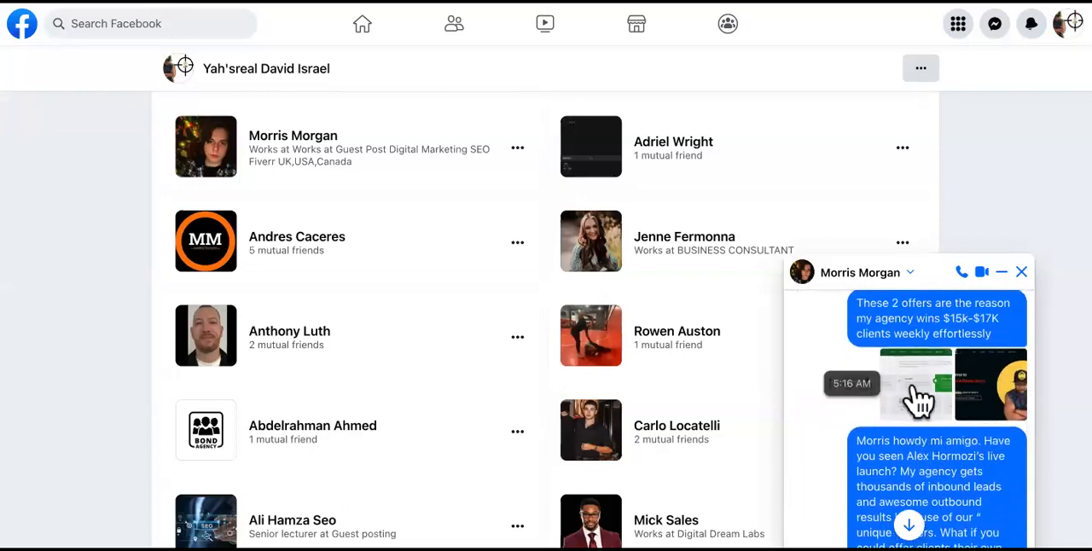
{"action": "left_click", "coordinate": [915, 386]}
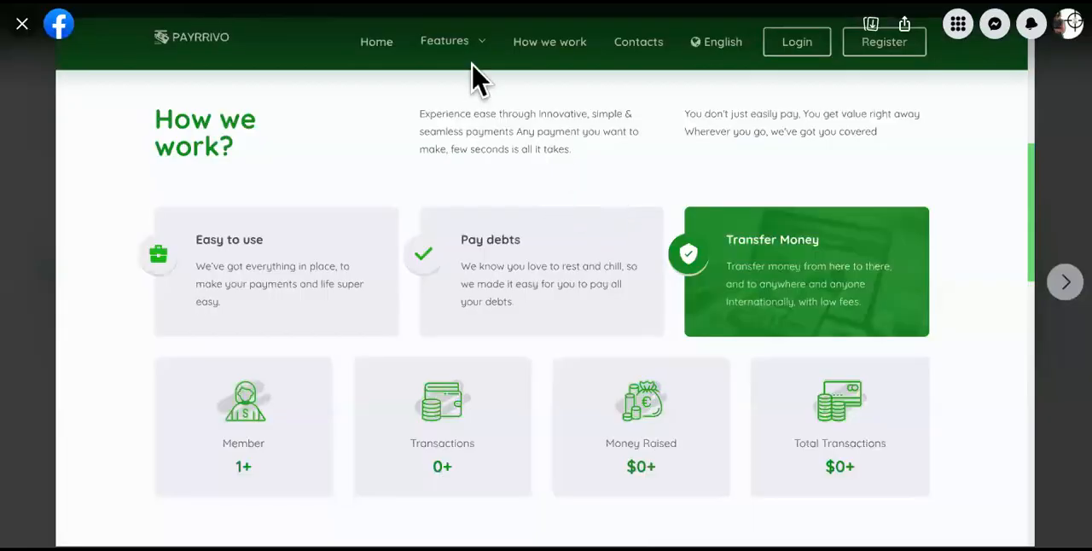
{"action": "mouse_move", "coordinate": [482, 38]}
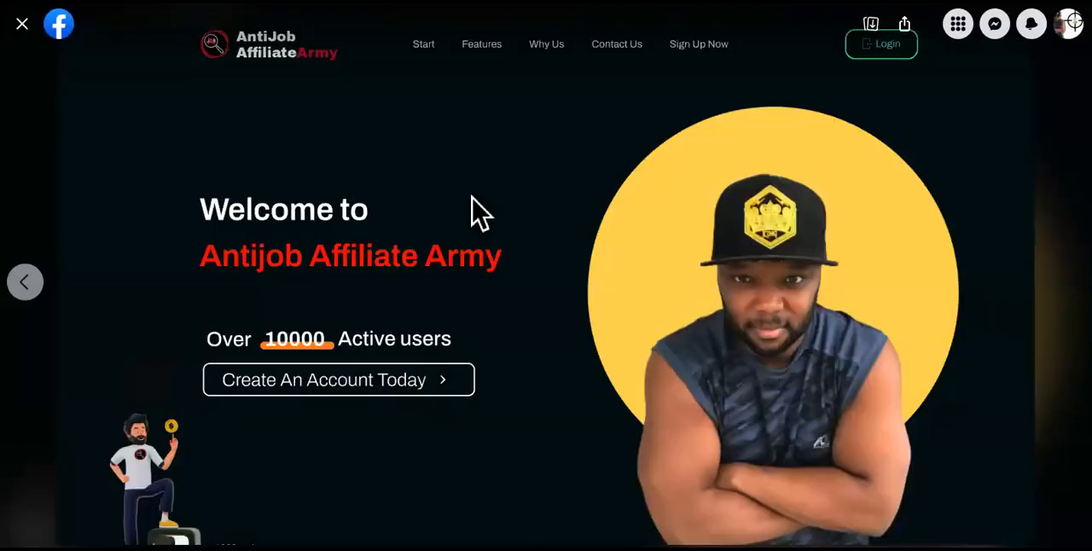
{"action": "mouse_move", "coordinate": [564, 274]}
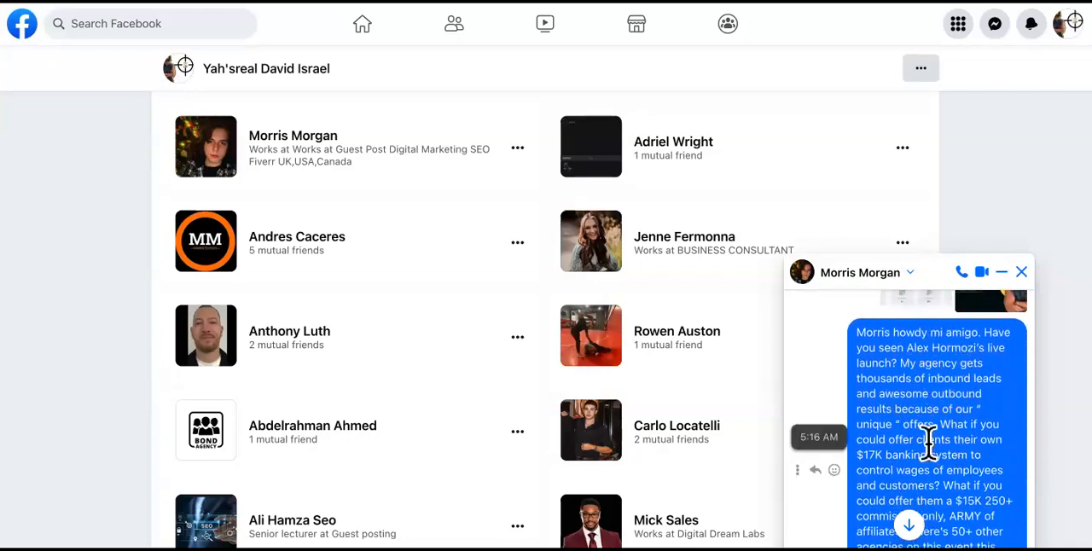
{"action": "mouse_move", "coordinate": [546, 22]}
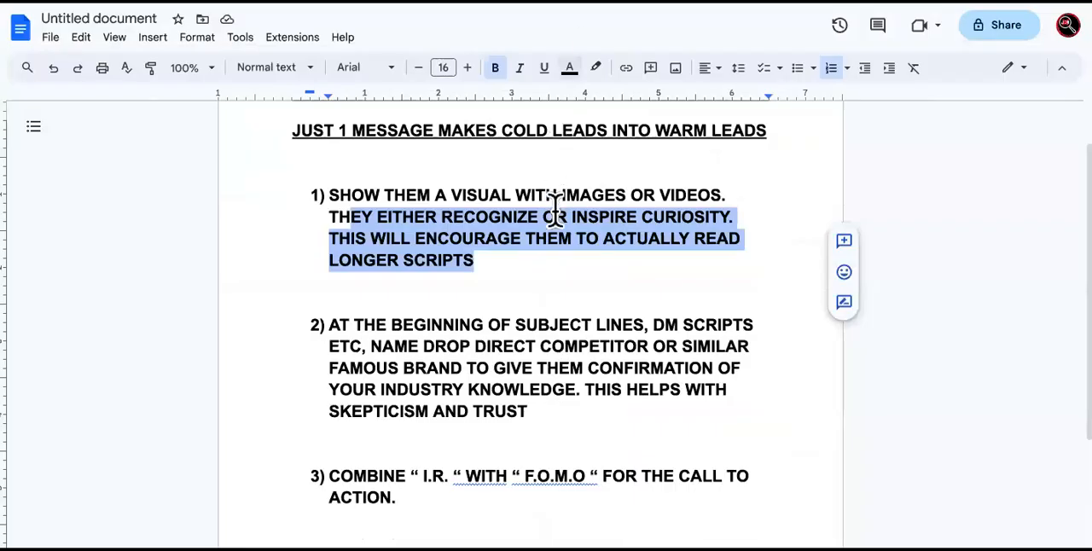
{"action": "left_click", "coordinate": [515, 345]}
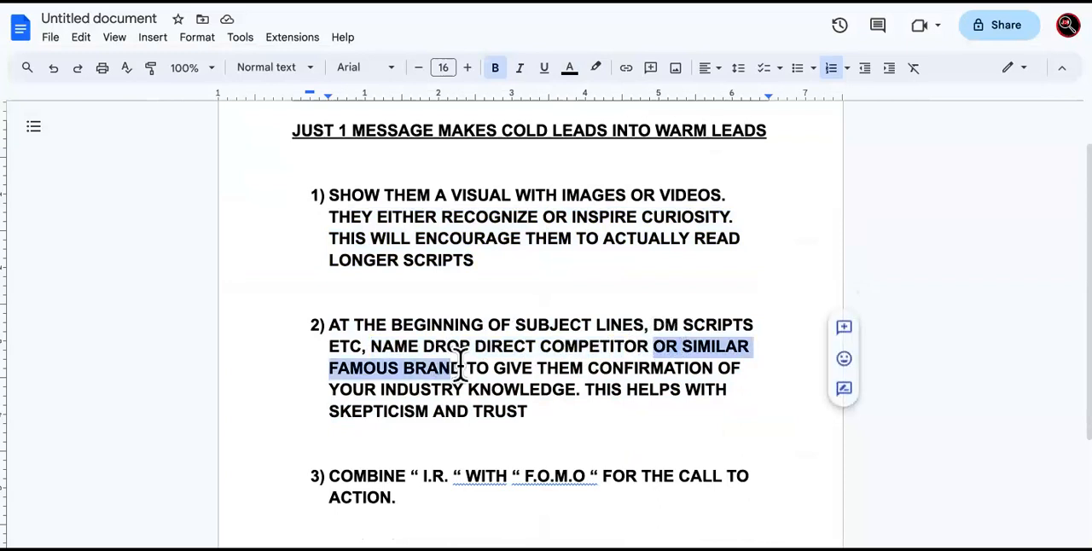
{"action": "left_click_drag", "start_coordinate": [461, 368], "coordinate": [579, 389]}
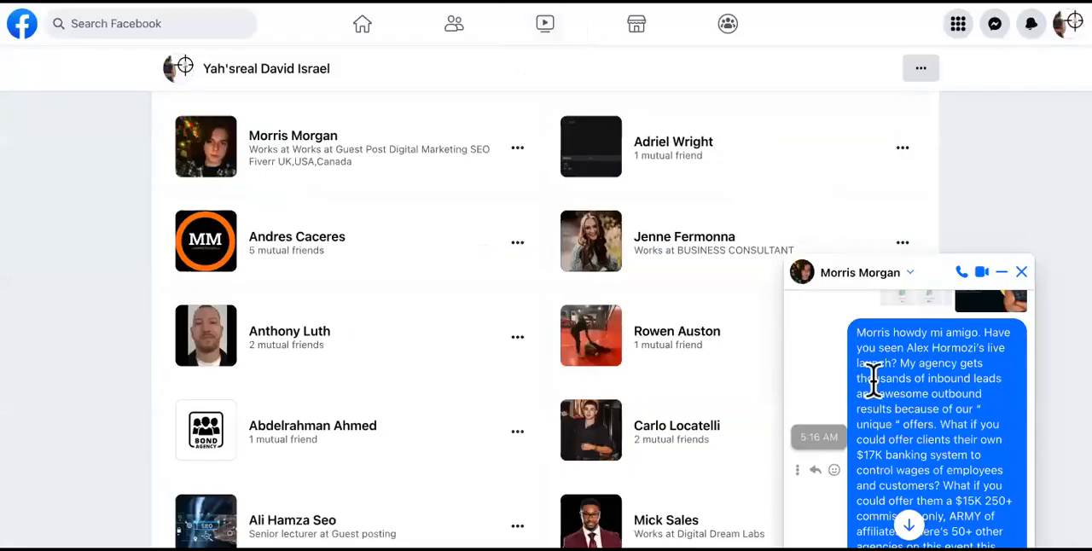
{"action": "scroll", "scroll_direction": "down", "scroll_amount": 3}
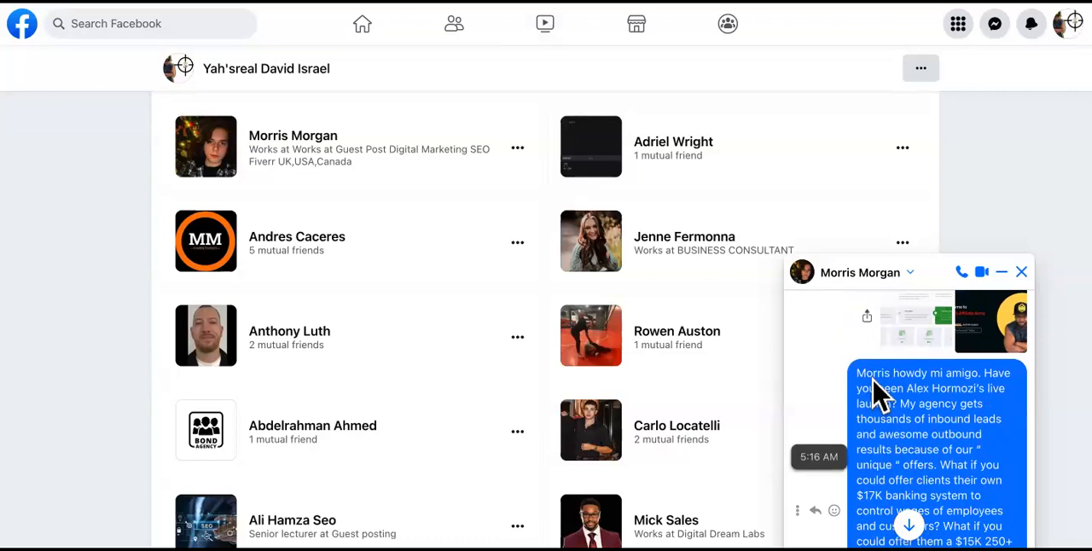
{"action": "mouse_move", "coordinate": [884, 417]}
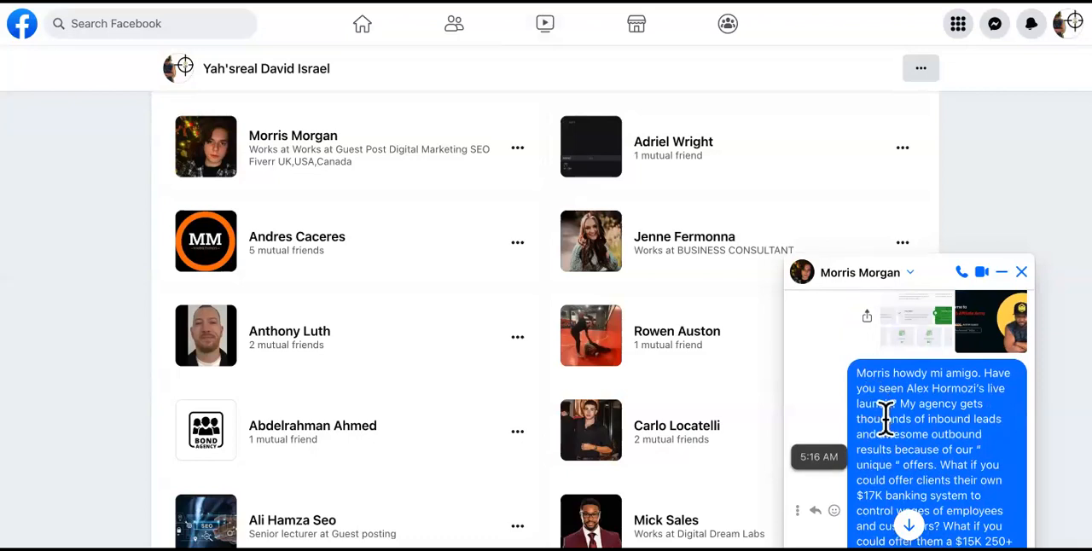
{"action": "scroll", "scroll_direction": "down", "scroll_amount": 3}
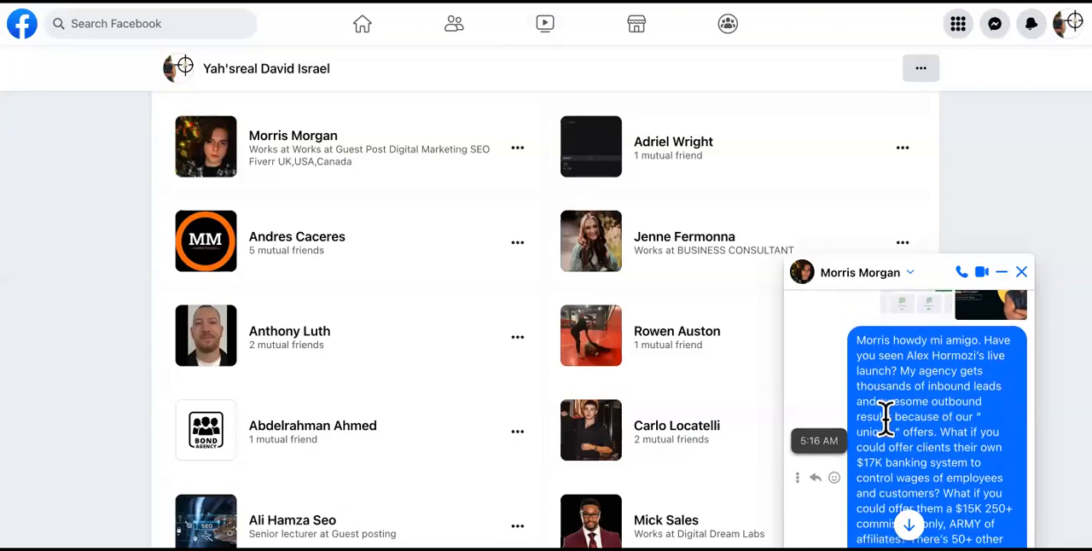
{"action": "scroll", "scroll_direction": "down", "scroll_amount": 3}
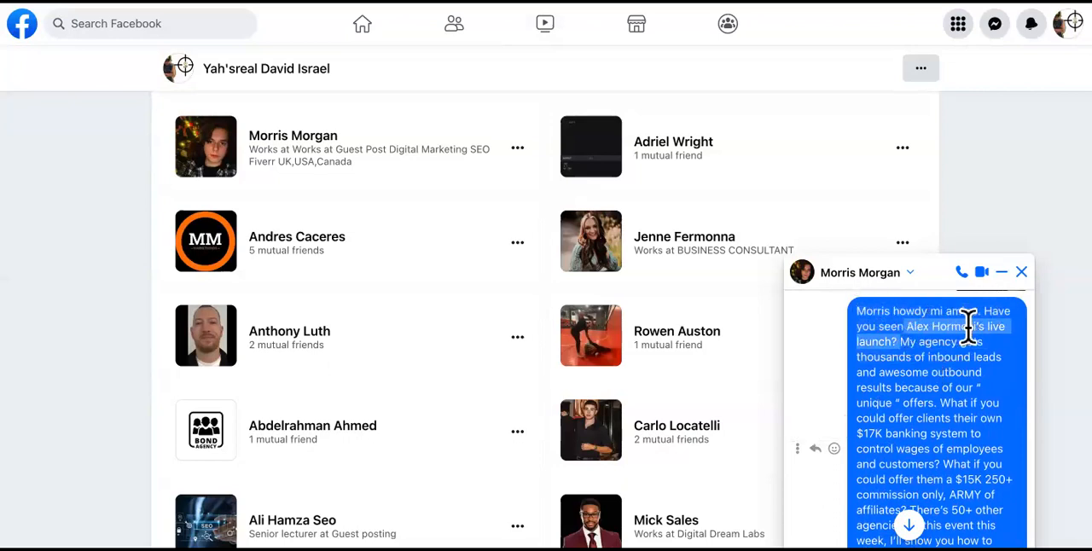
{"action": "mouse_move", "coordinate": [908, 328]}
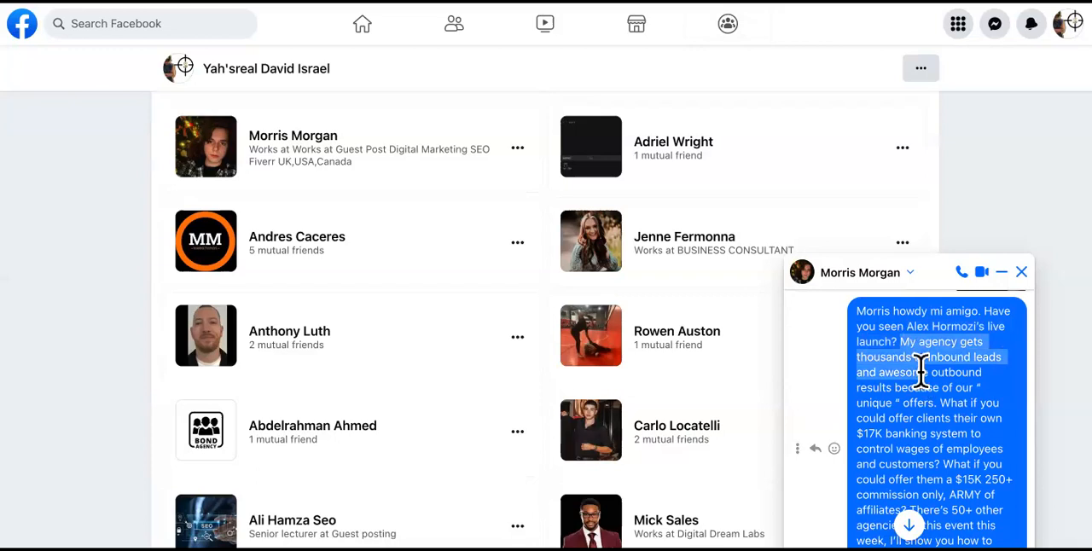
{"action": "mouse_move", "coordinate": [930, 379]}
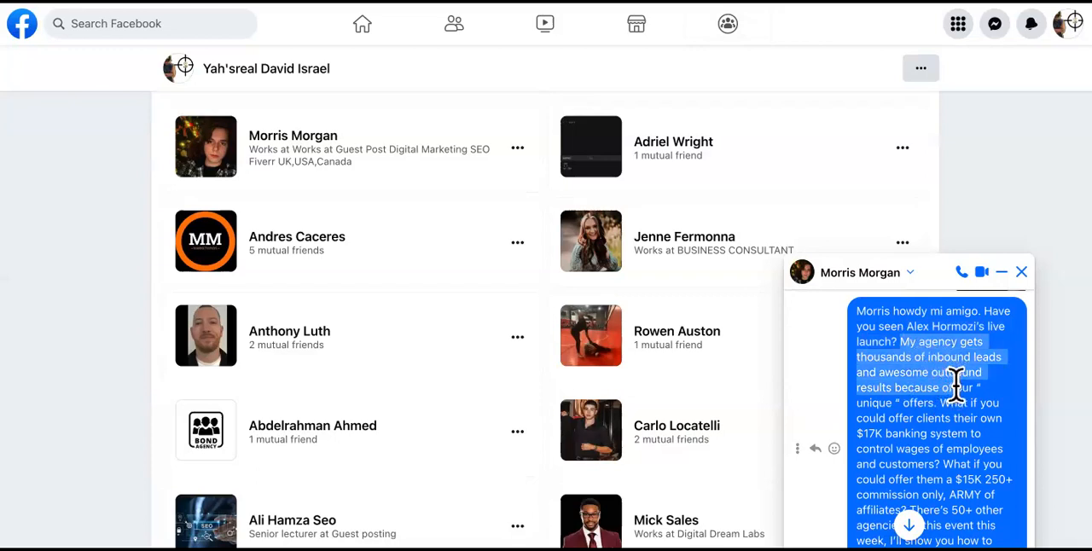
{"action": "mouse_move", "coordinate": [979, 386]}
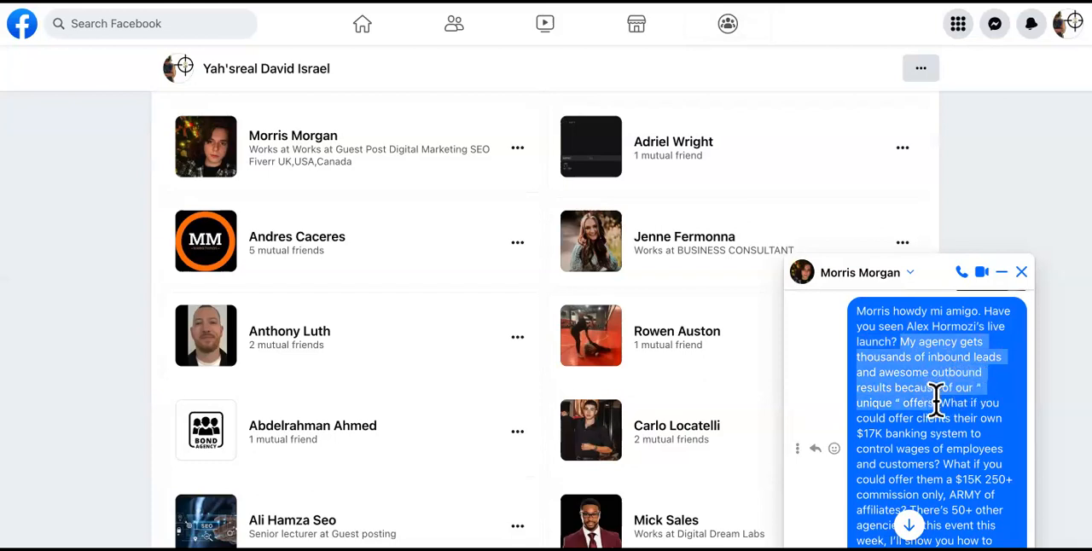
{"action": "mouse_move", "coordinate": [936, 402]}
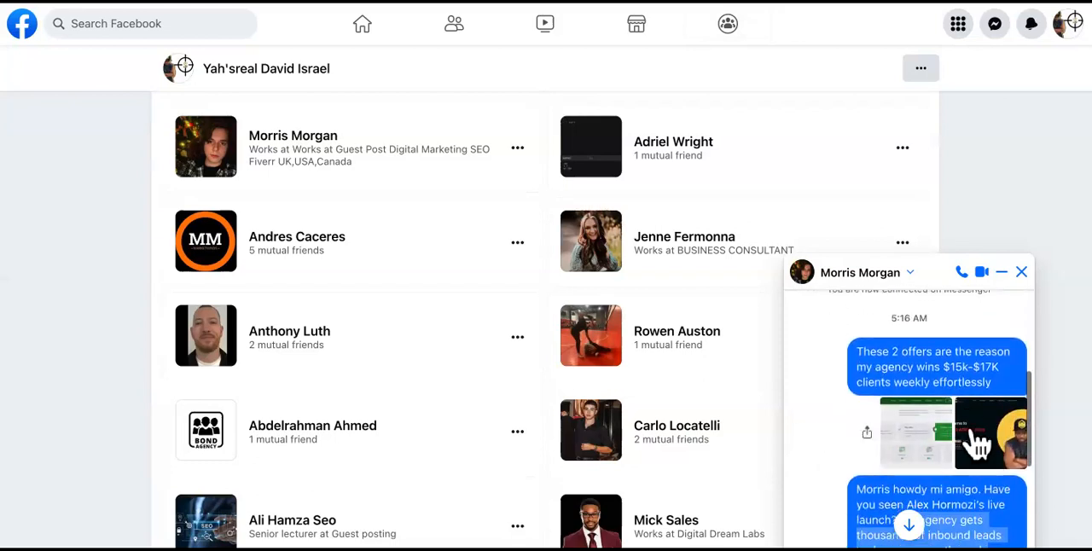
{"action": "scroll", "scroll_direction": "down", "scroll_amount": 3}
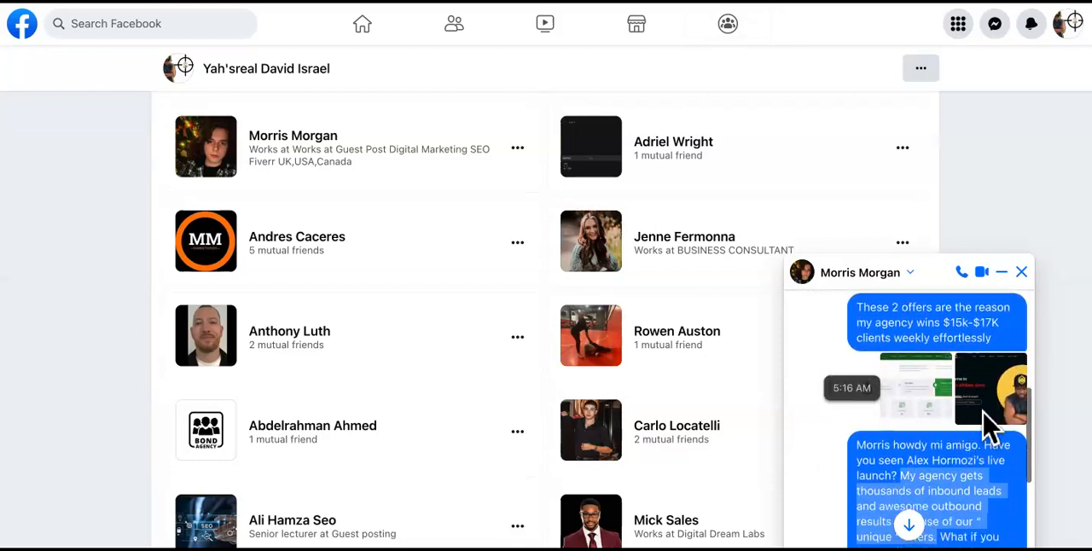
{"action": "scroll", "scroll_direction": "down", "scroll_amount": 3}
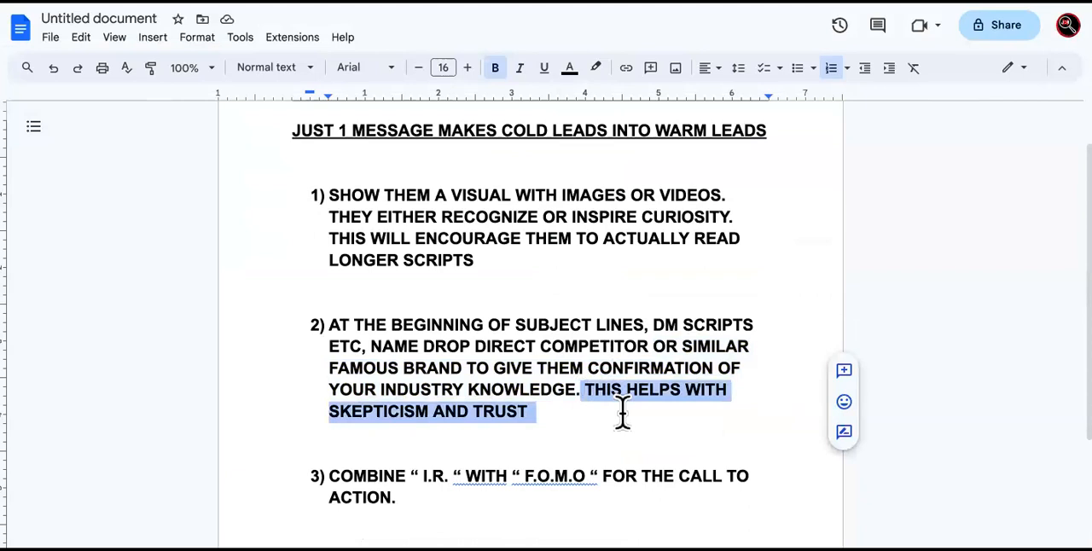
Highlight 'FAMOUS BRAND' in step 2 and move down to step 3.
{"action": "left_click", "coordinate": [531, 345]}
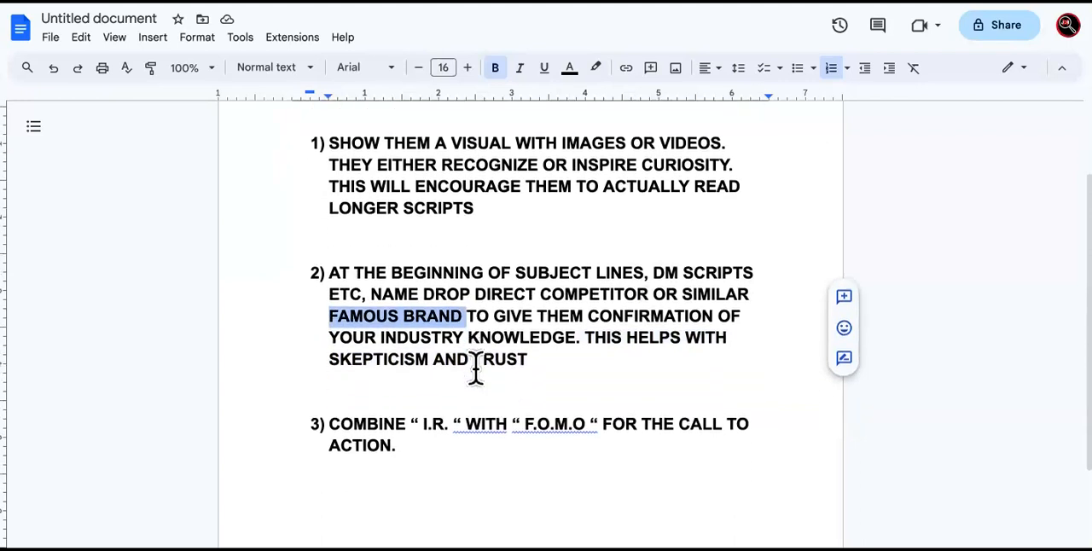
{"action": "scroll", "scroll_direction": "down", "scroll_amount": 3}
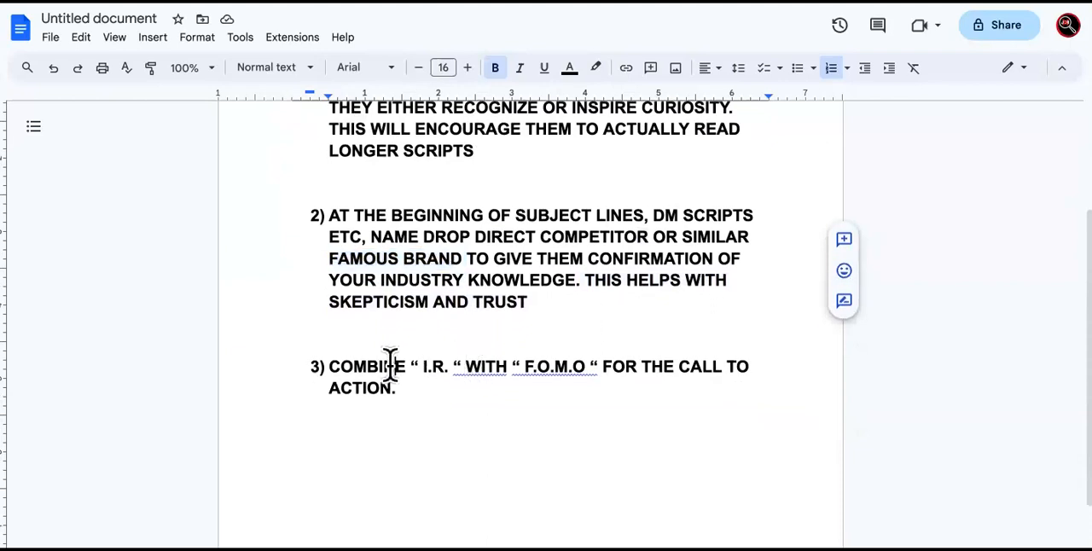
{"action": "left_click_drag", "start_coordinate": [330, 365], "coordinate": [396, 388]}
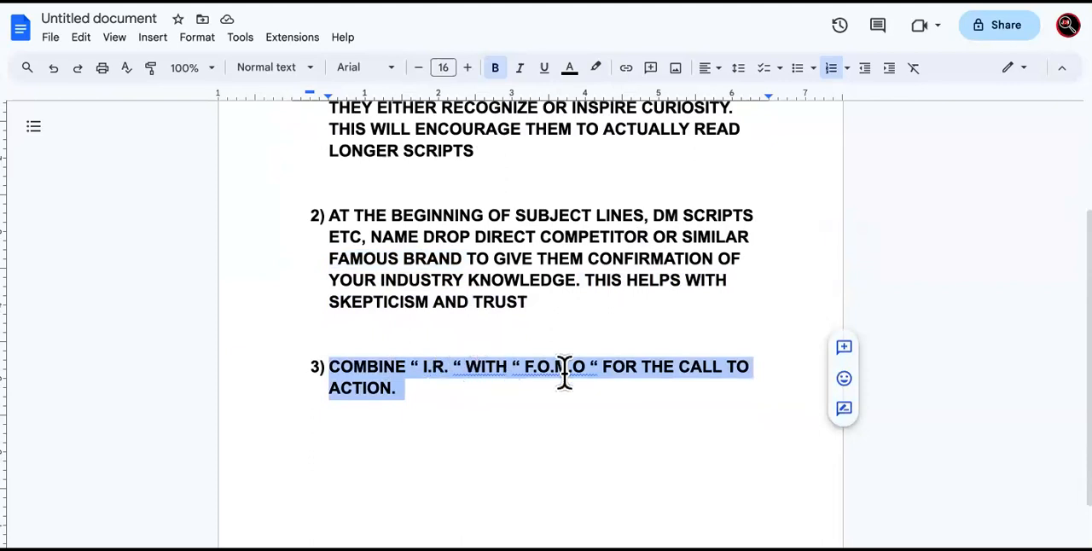
{"action": "mouse_move", "coordinate": [622, 379]}
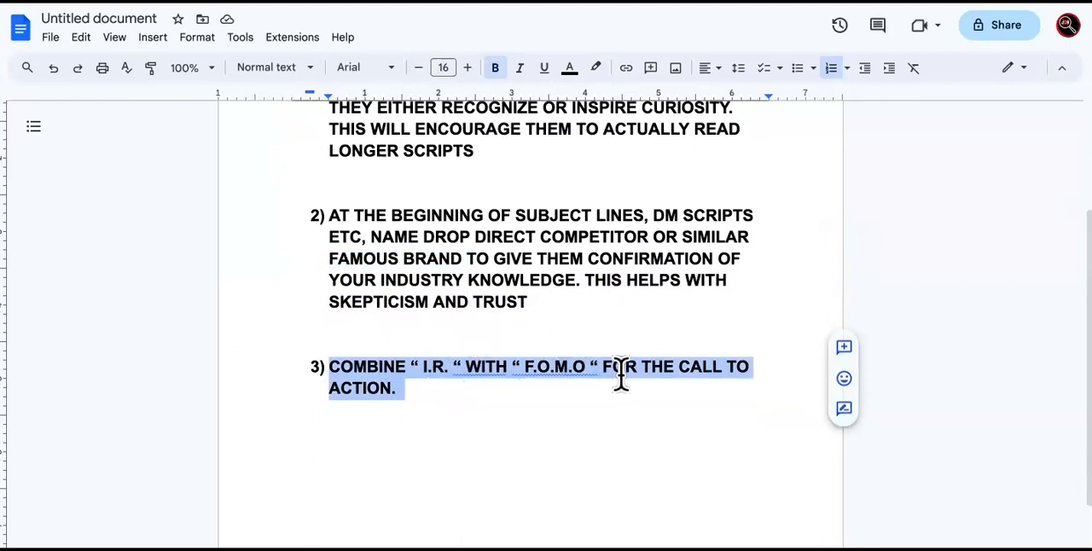
{"action": "double_click", "coordinate": [485, 365]}
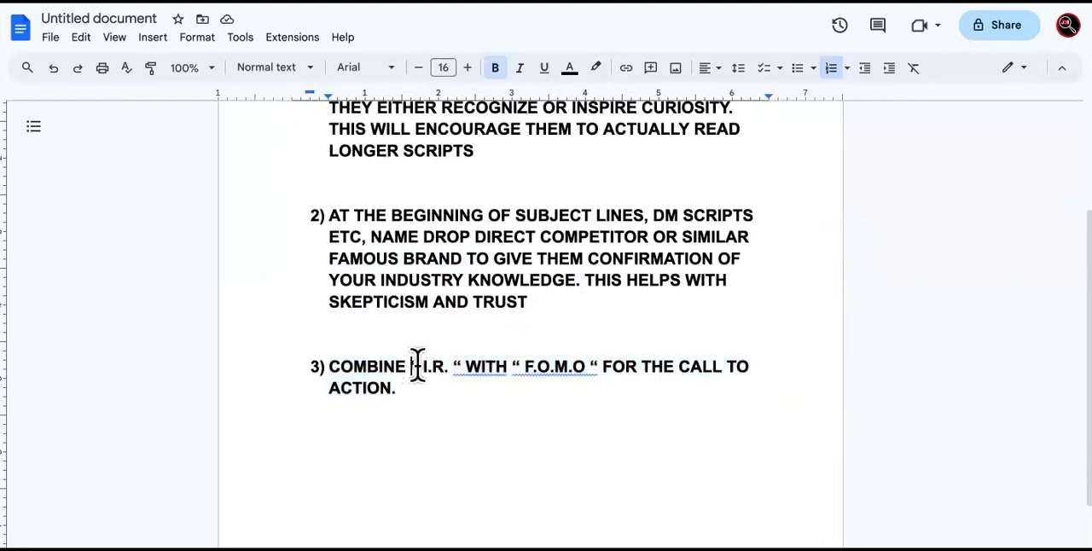
{"action": "double_click", "coordinate": [433, 365]}
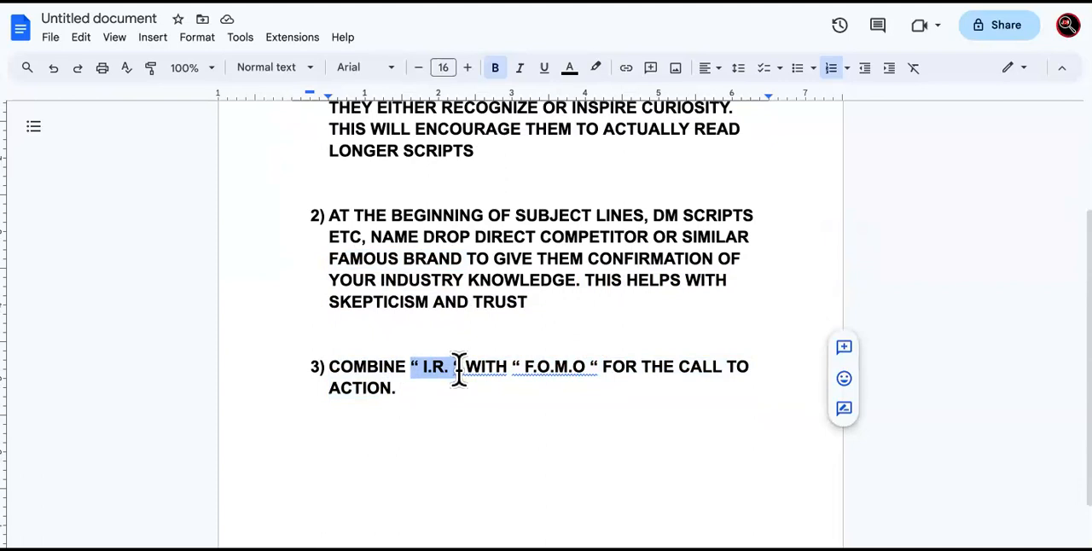
{"action": "scroll", "scroll_direction": "down", "scroll_amount": 3}
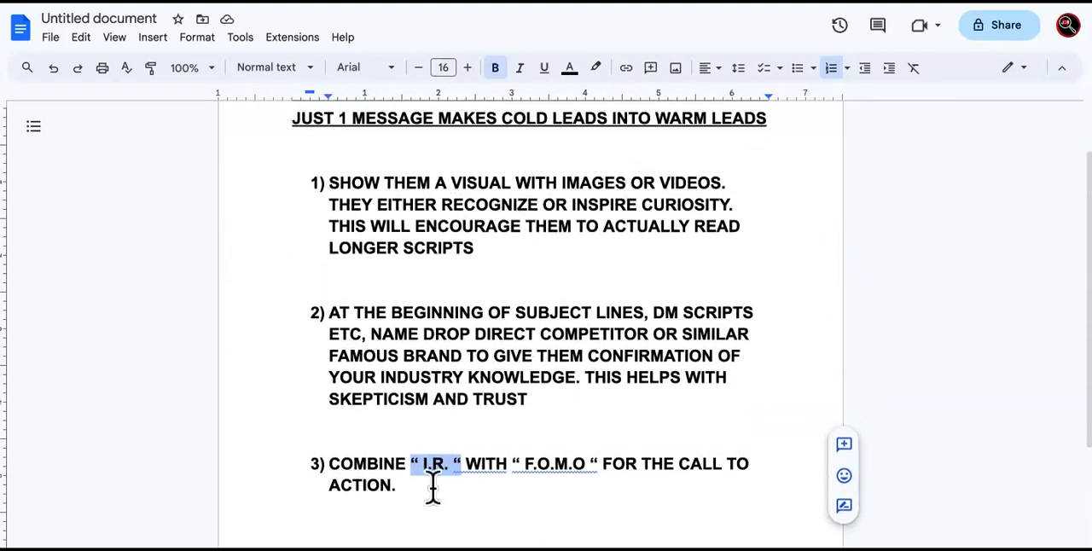
{"action": "left_click", "coordinate": [435, 464]}
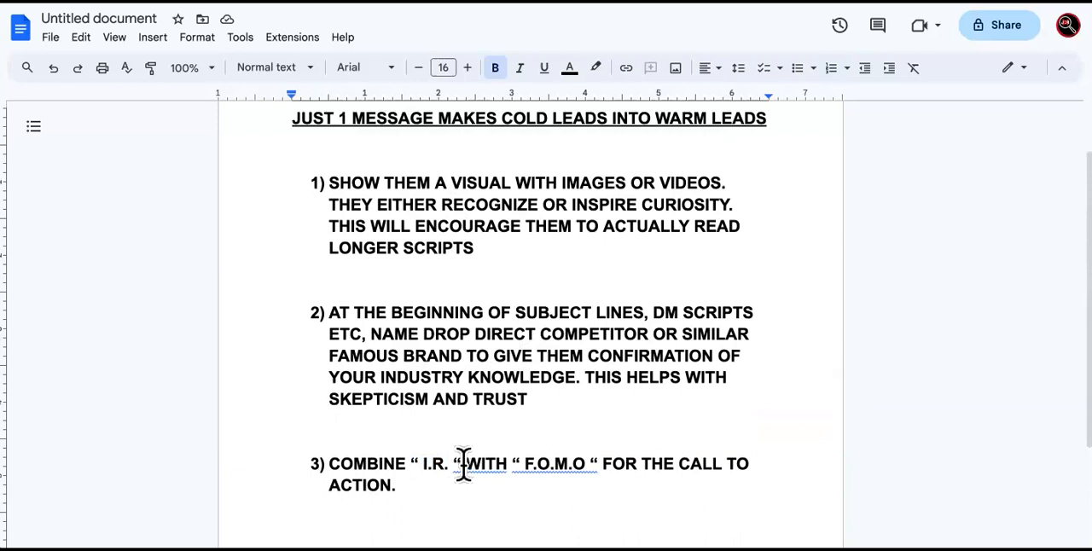
{"action": "double_click", "coordinate": [434, 465]}
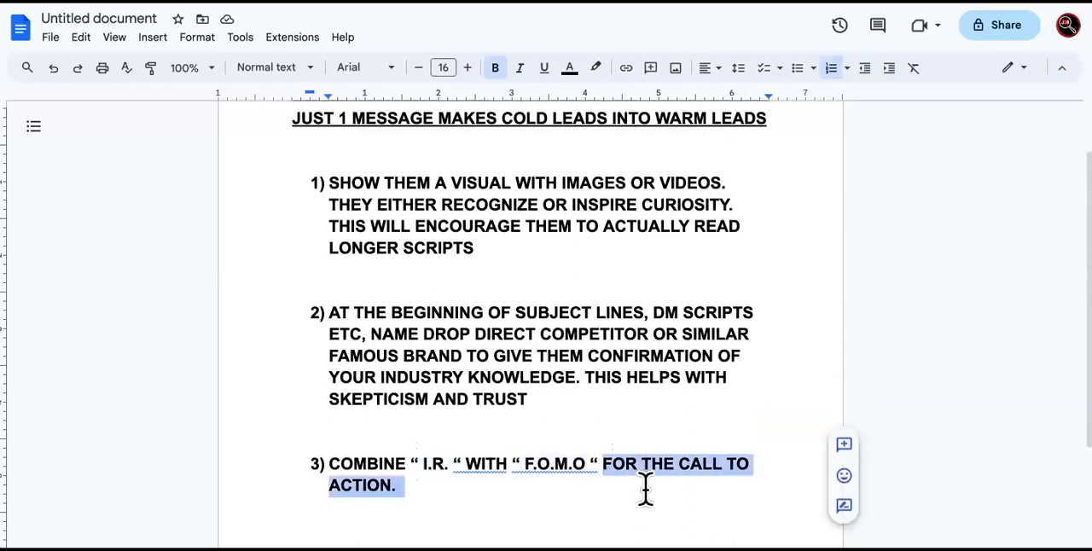
{"action": "mouse_move", "coordinate": [469, 464]}
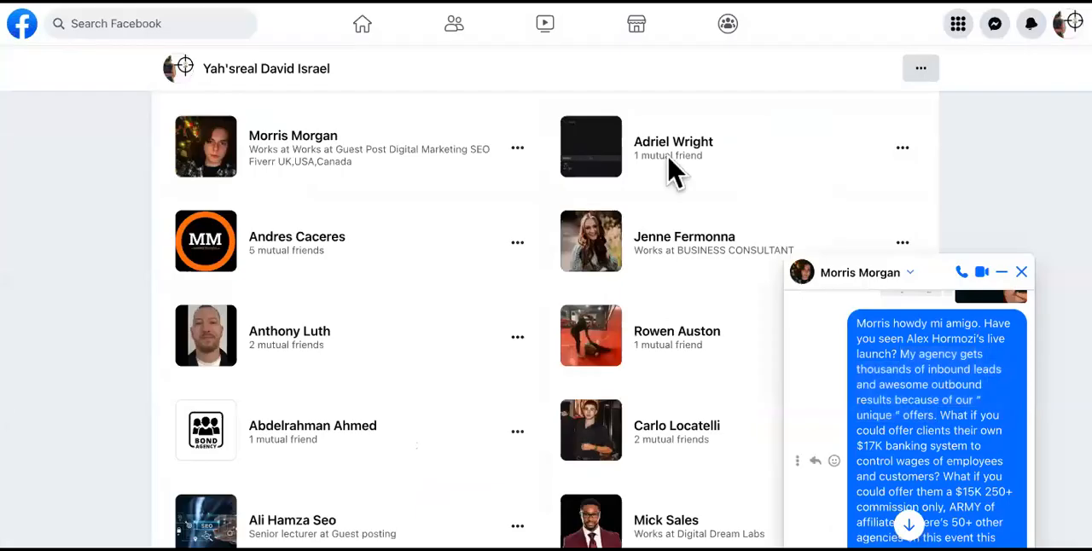
{"action": "scroll", "scroll_direction": "down", "scroll_amount": 3}
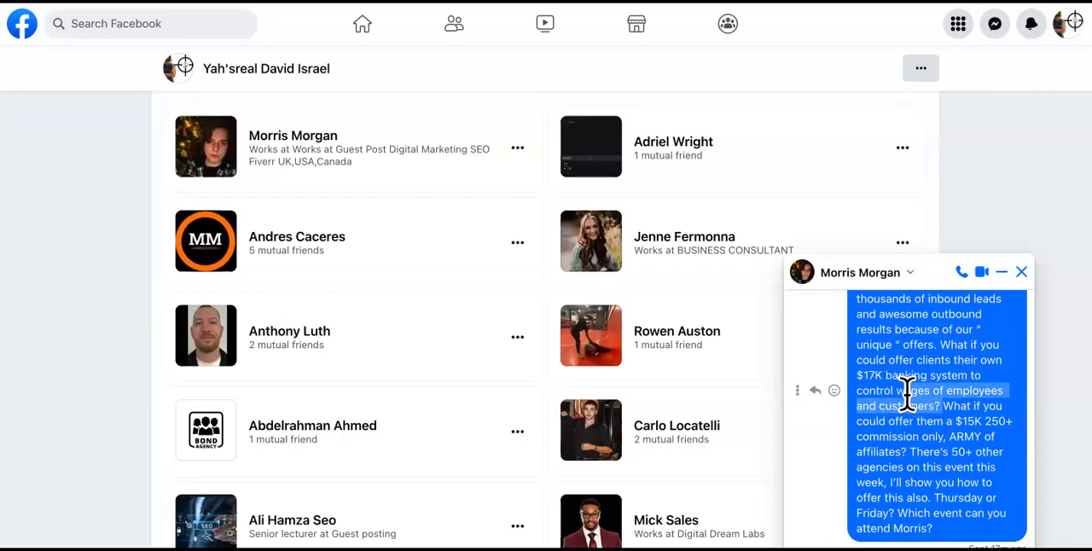
{"action": "mouse_move", "coordinate": [891, 384]}
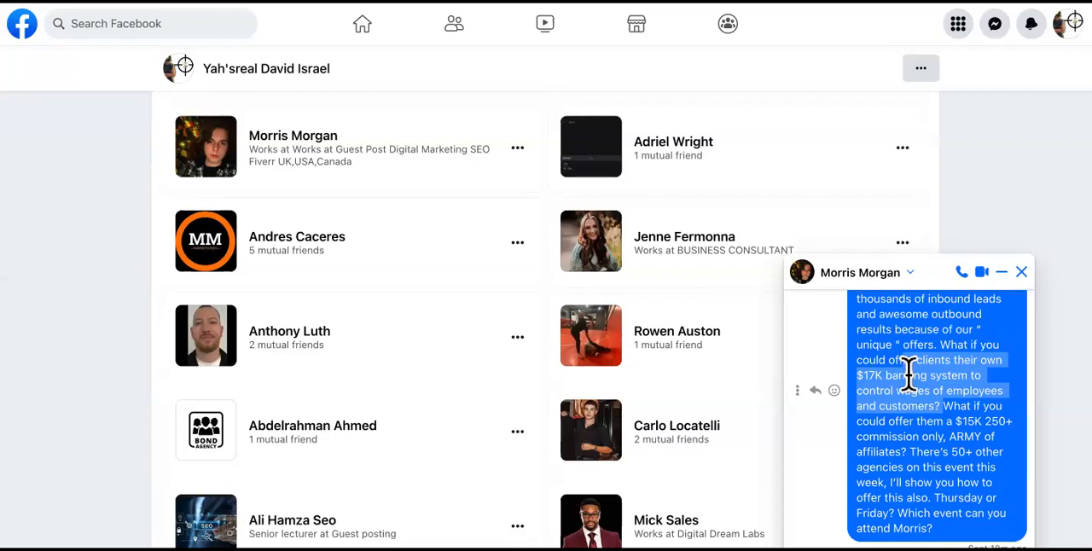
{"action": "scroll", "scroll_direction": "down", "scroll_amount": 3}
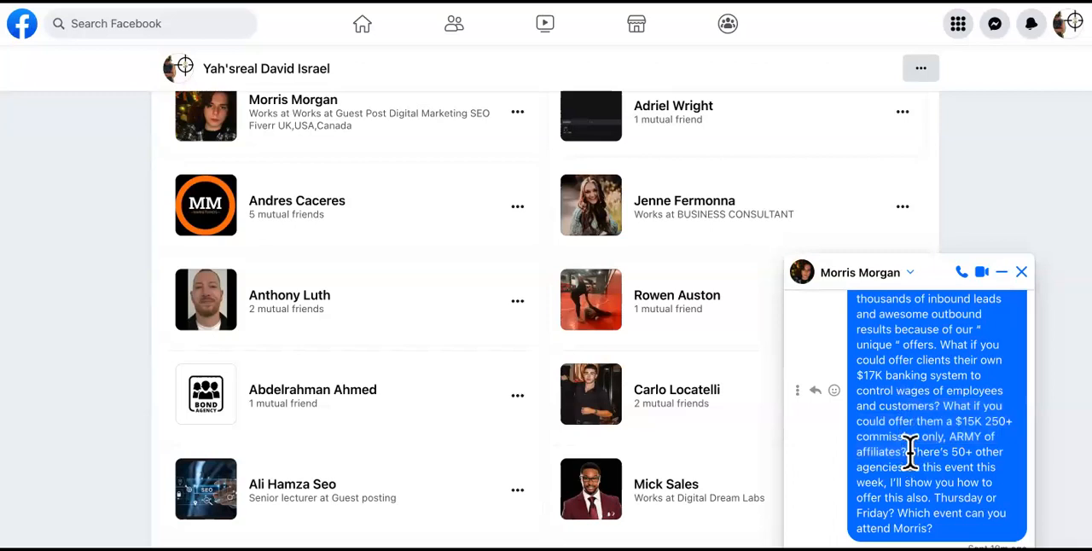
{"action": "left_click_drag", "start_coordinate": [908, 451], "coordinate": [973, 467]}
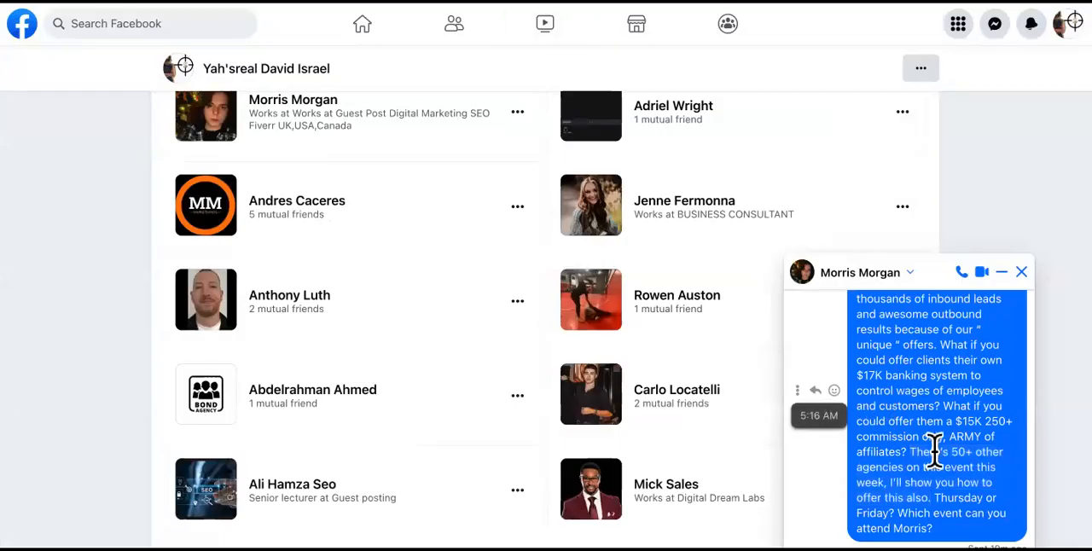
{"action": "scroll", "scroll_direction": "down", "scroll_amount": 3}
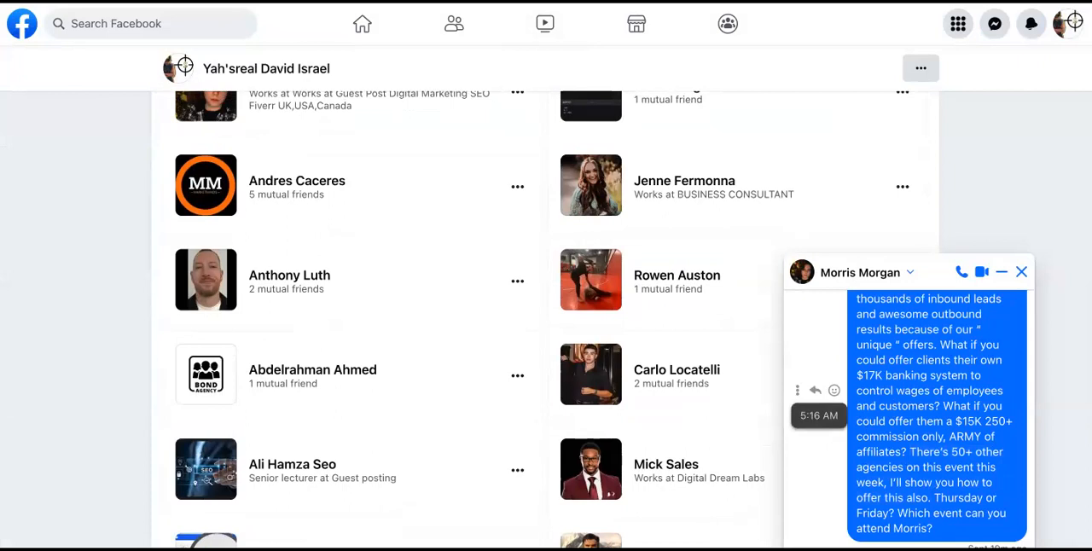
{"action": "mouse_move", "coordinate": [939, 499]}
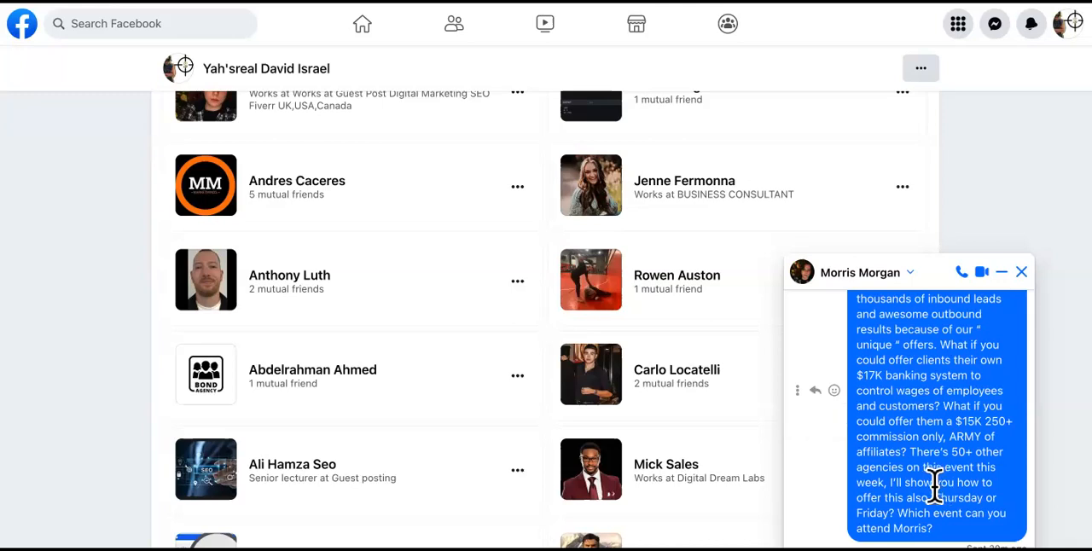
{"action": "mouse_move", "coordinate": [913, 451]}
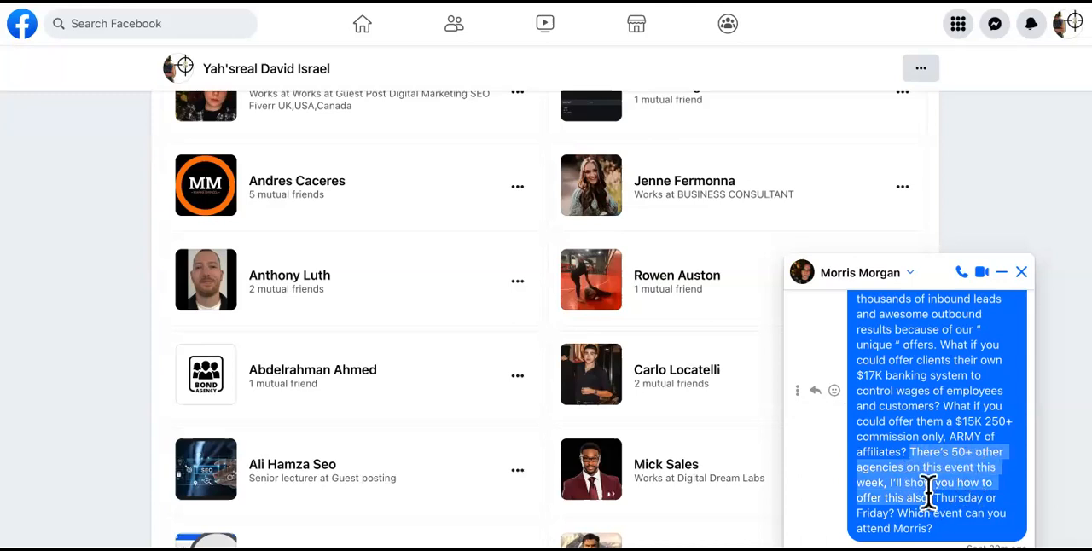
{"action": "mouse_move", "coordinate": [935, 498]}
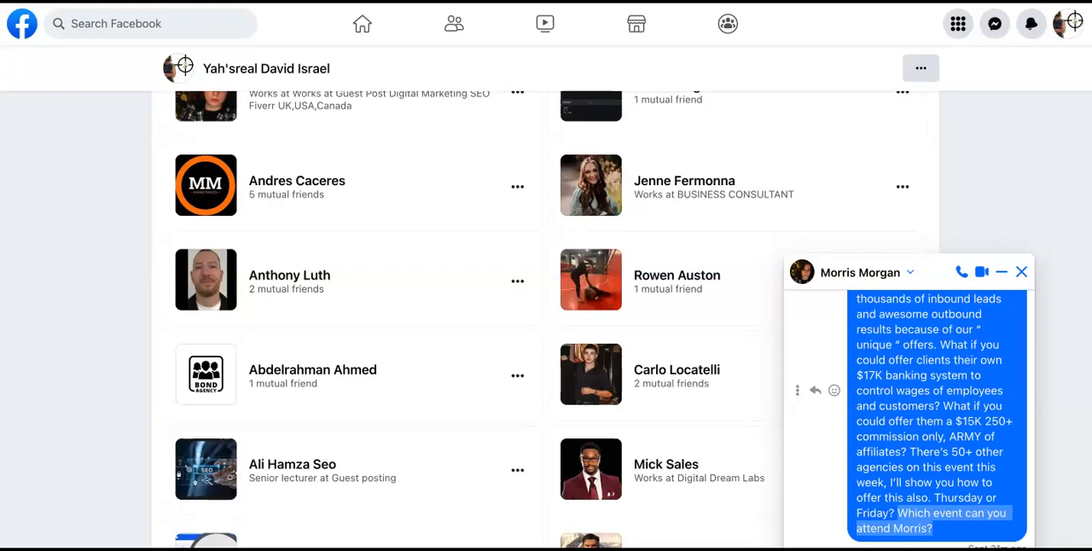
{"action": "mouse_move", "coordinate": [934, 499]}
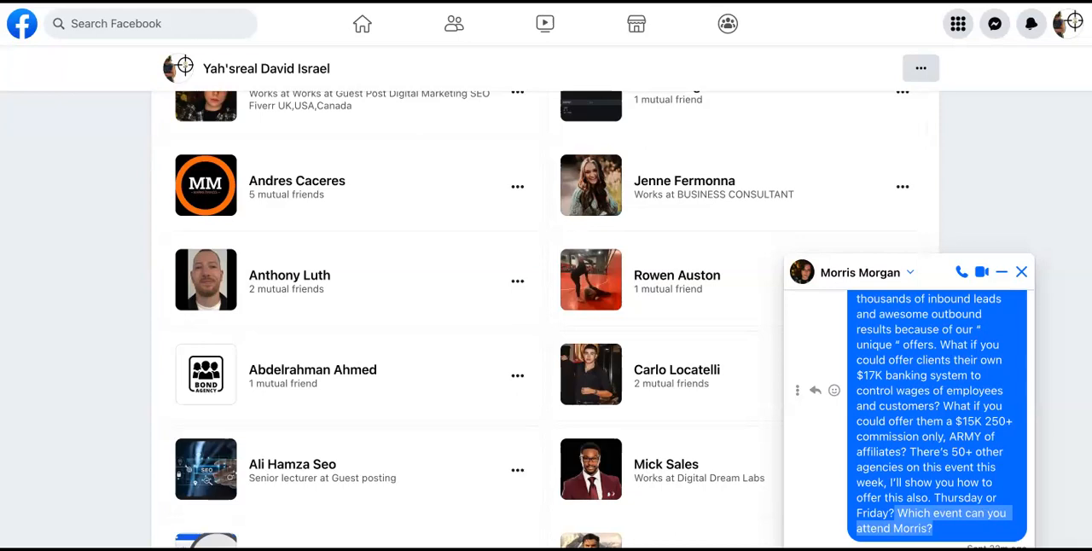
Review the closing event question in the Morris Morgan outreach chat.
{"action": "scroll", "scroll_direction": "down", "scroll_amount": 3}
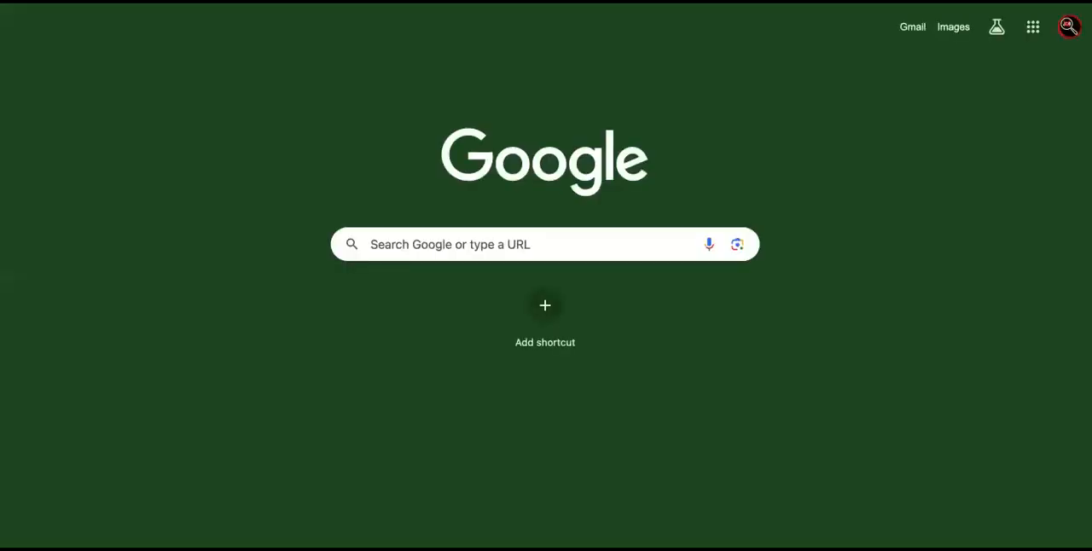
Search the address bar for 'pro' then 'agen' to surface the Profit Positioning Agency tab.
{"action": "type", "text": "pro"}
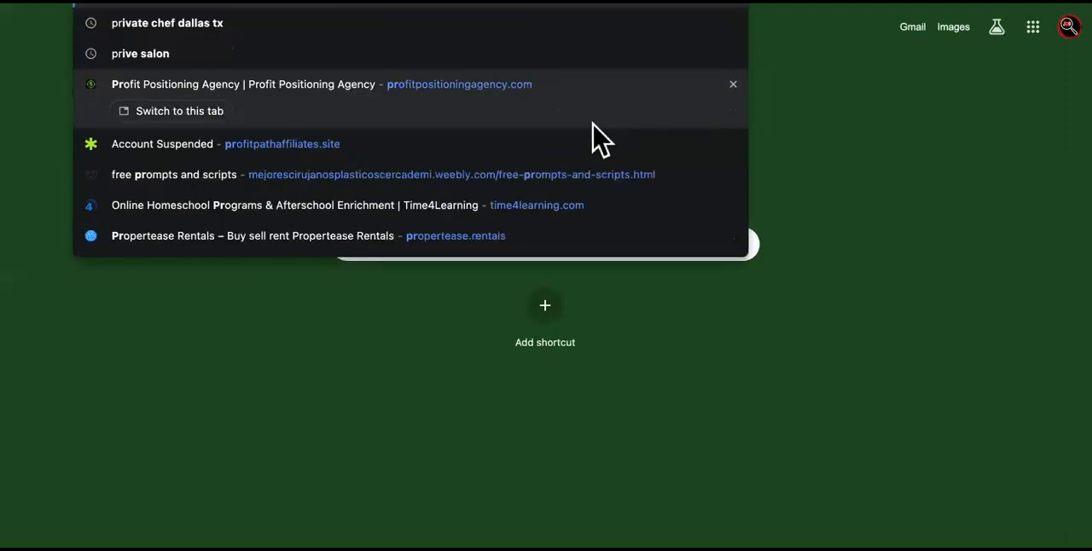
{"action": "type", "text": "agen"}
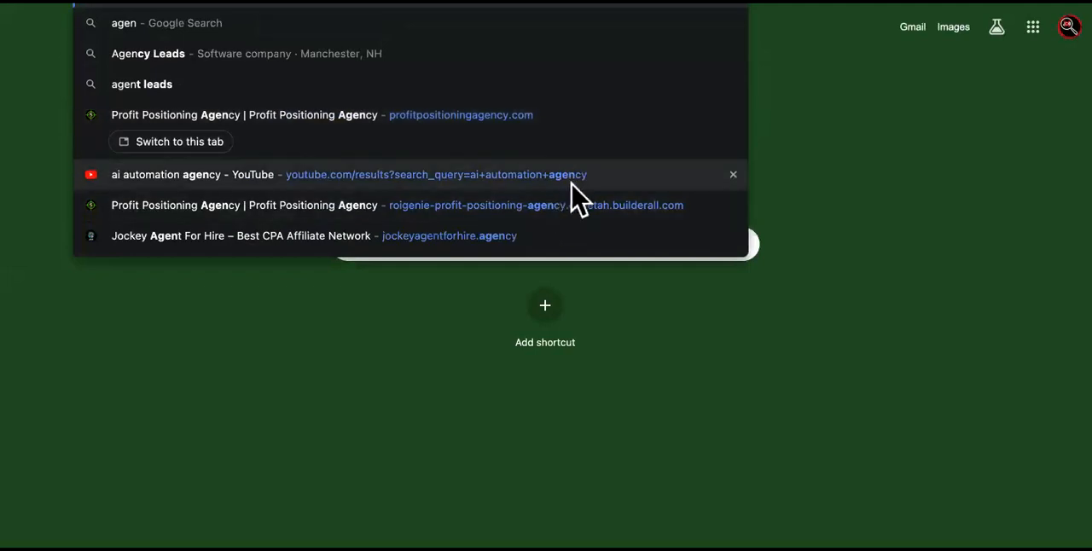
{"action": "mouse_move", "coordinate": [589, 208]}
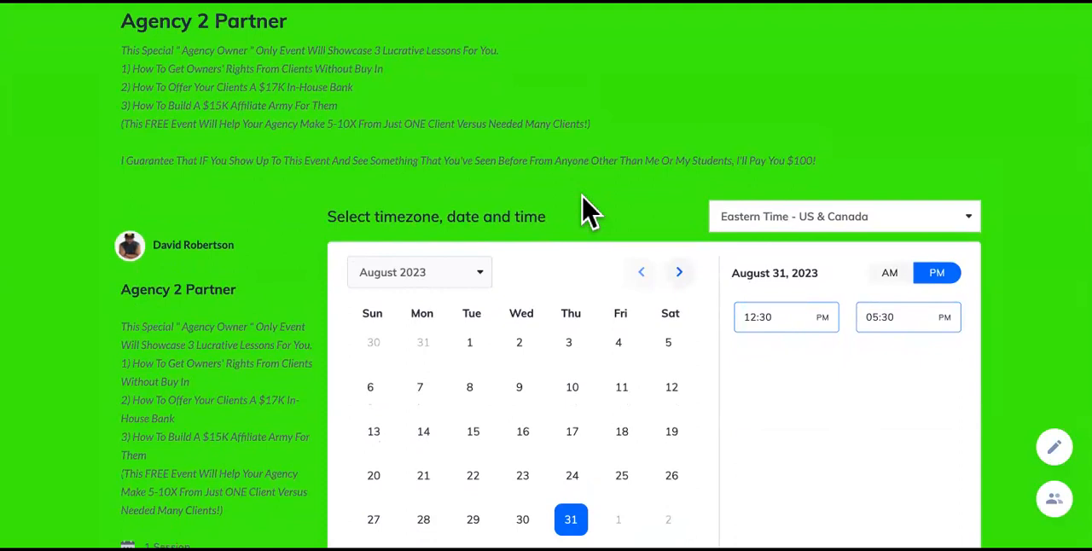
Cancel the 12:30 PM slot and advance the booking calendar to September 2023.
{"action": "scroll", "scroll_direction": "down", "scroll_amount": 3}
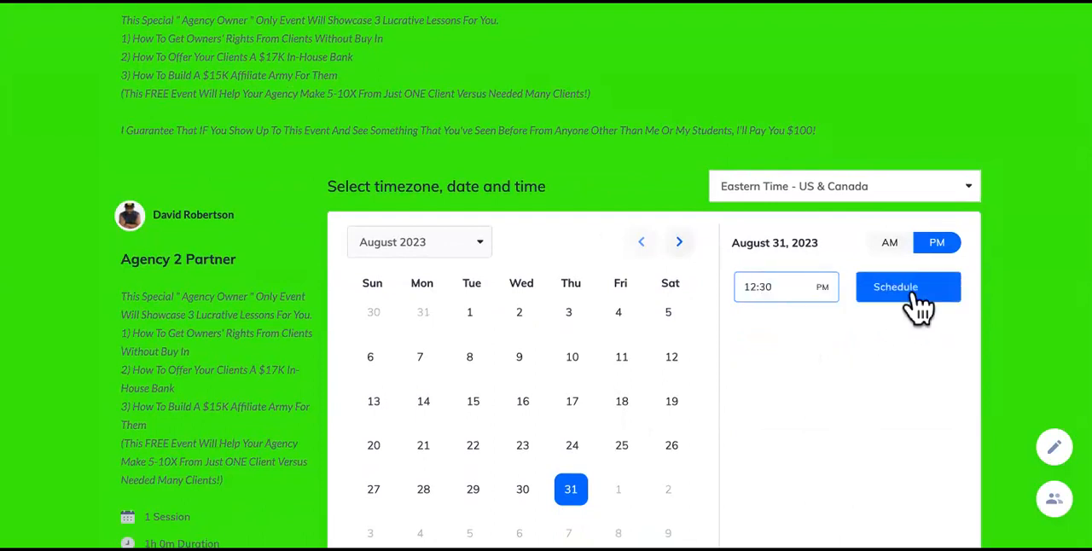
{"action": "left_click", "coordinate": [908, 287]}
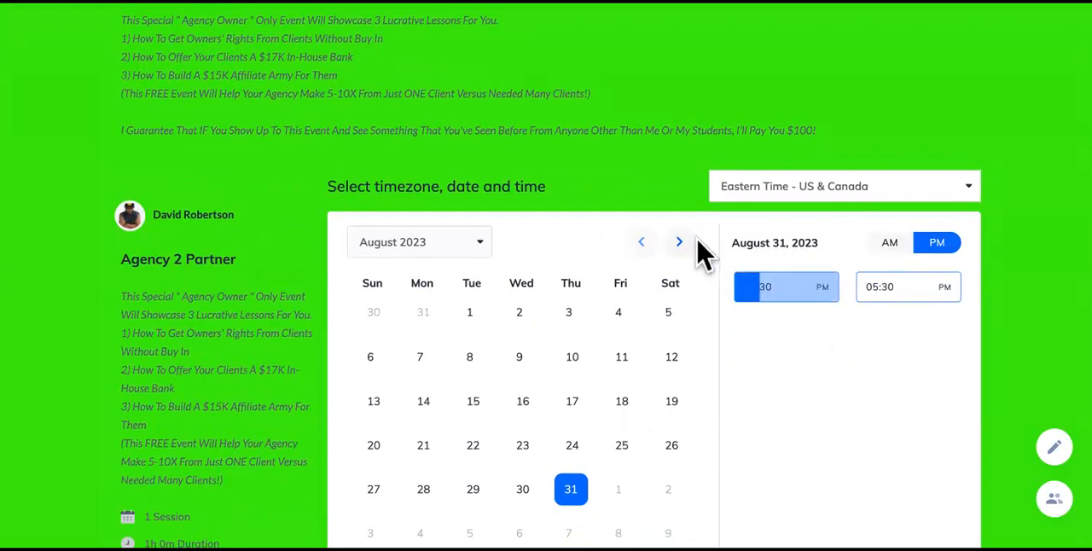
{"action": "left_click", "coordinate": [680, 243]}
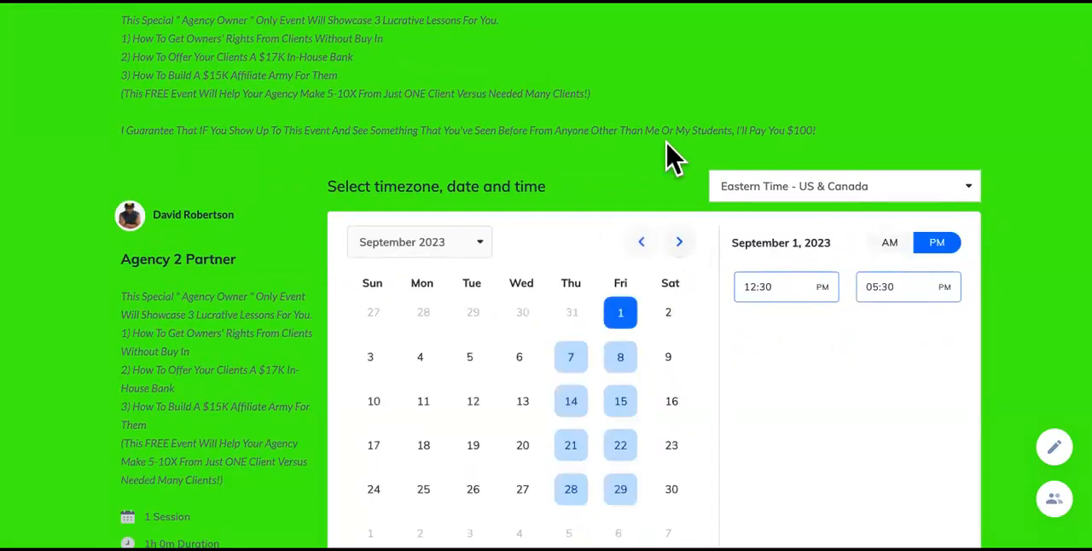
{"action": "left_click", "coordinate": [622, 356]}
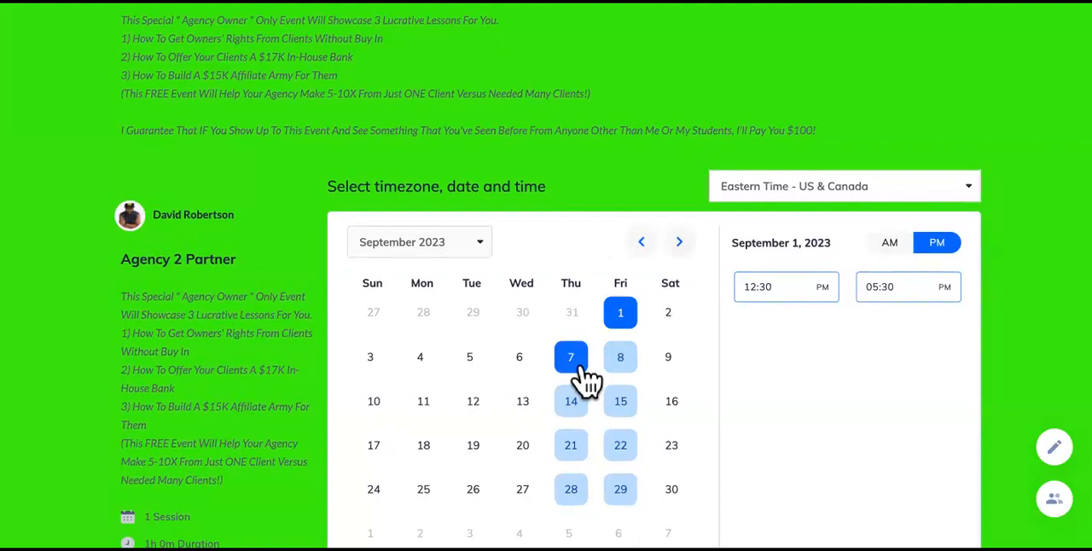
{"action": "mouse_move", "coordinate": [597, 379]}
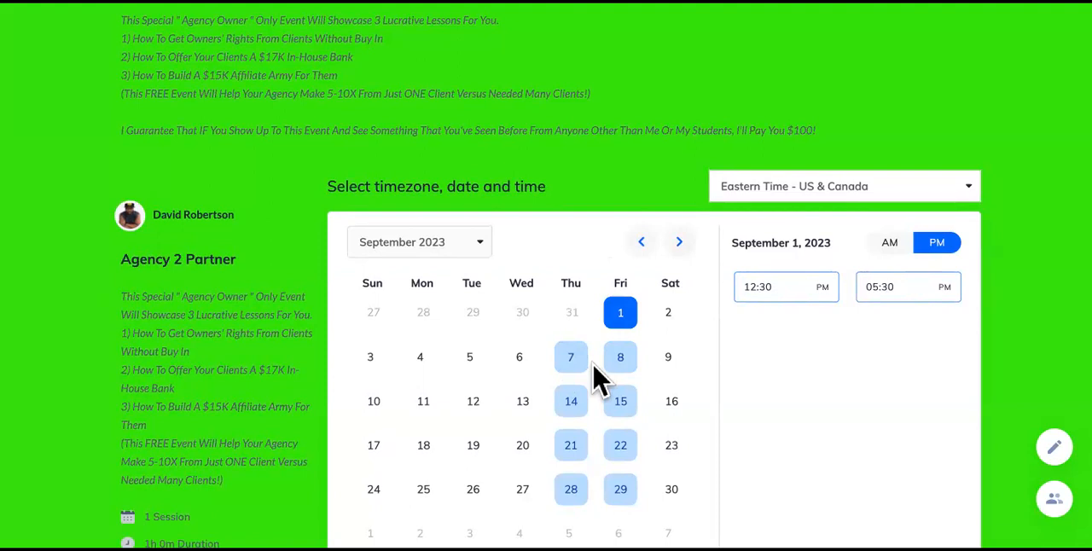
{"action": "left_click", "coordinate": [570, 357]}
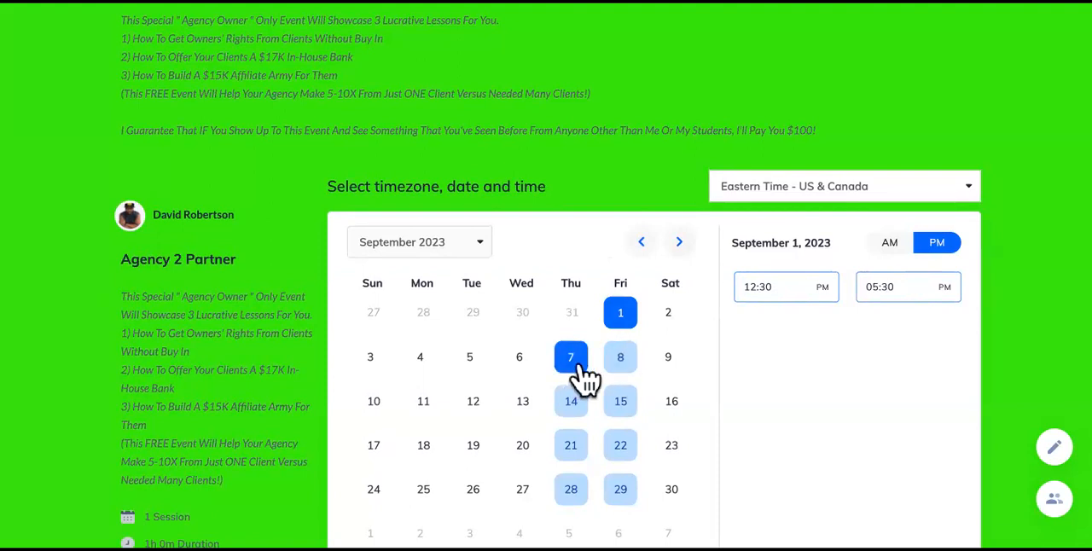
{"action": "left_click", "coordinate": [622, 357]}
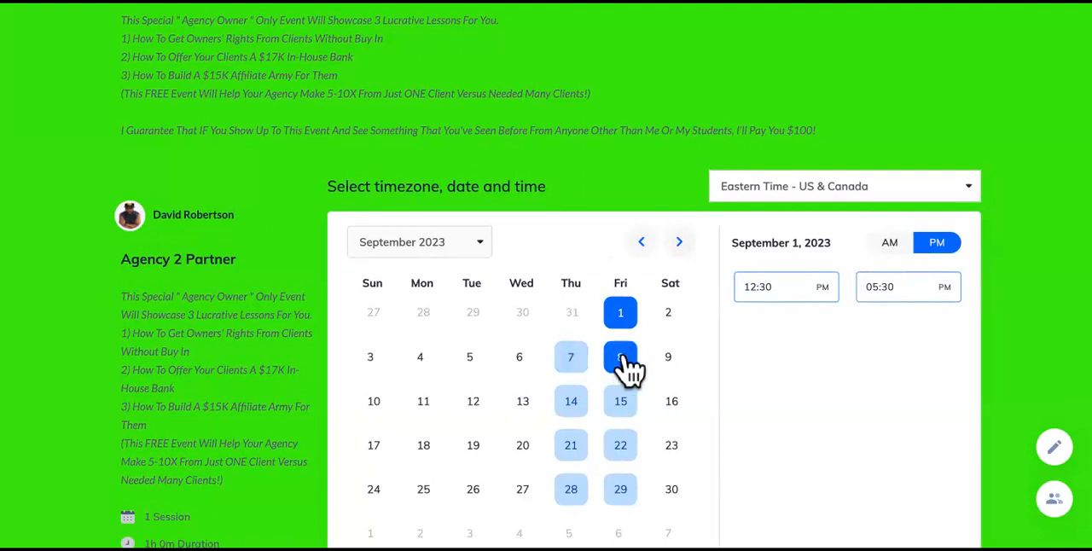
{"action": "mouse_move", "coordinate": [623, 364]}
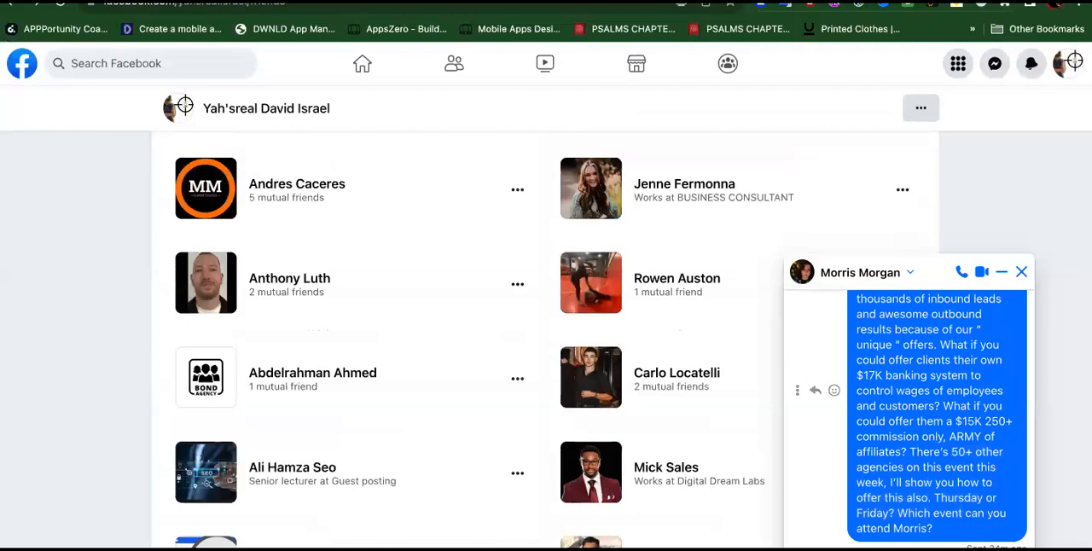
{"action": "scroll", "scroll_direction": "down", "scroll_amount": 3}
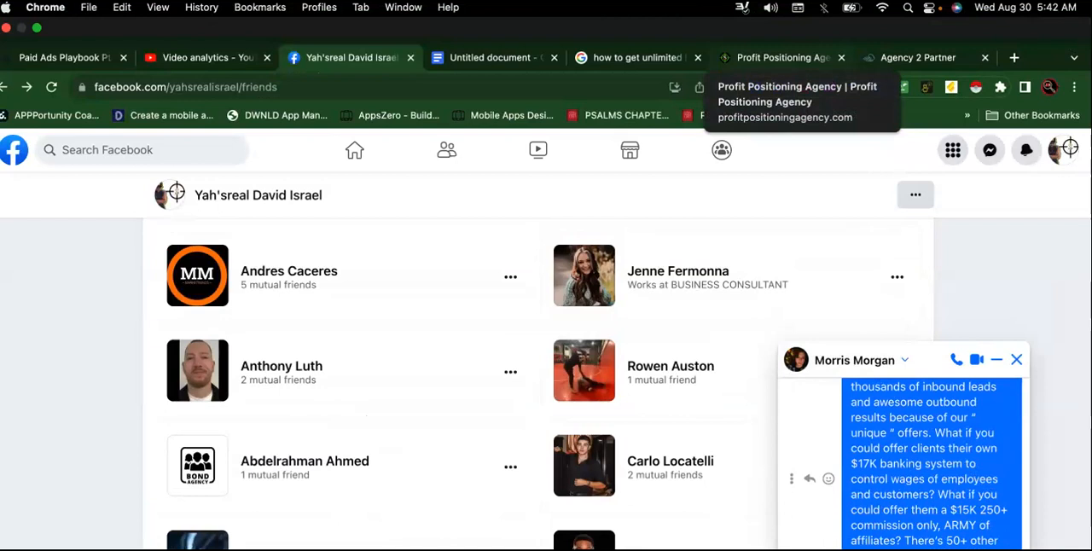
{"action": "scroll", "scroll_direction": "down", "scroll_amount": 3}
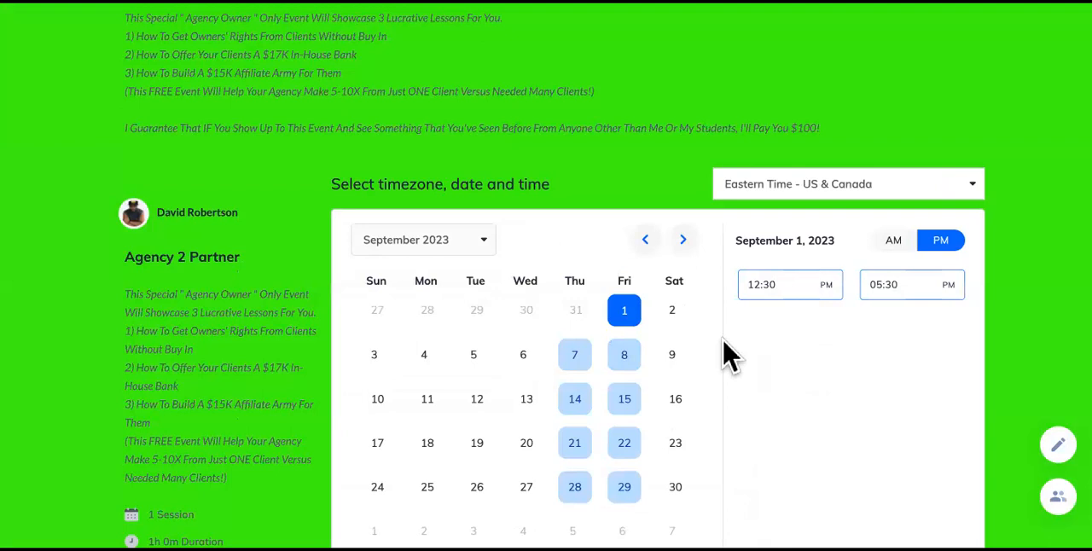
{"action": "mouse_move", "coordinate": [597, 365]}
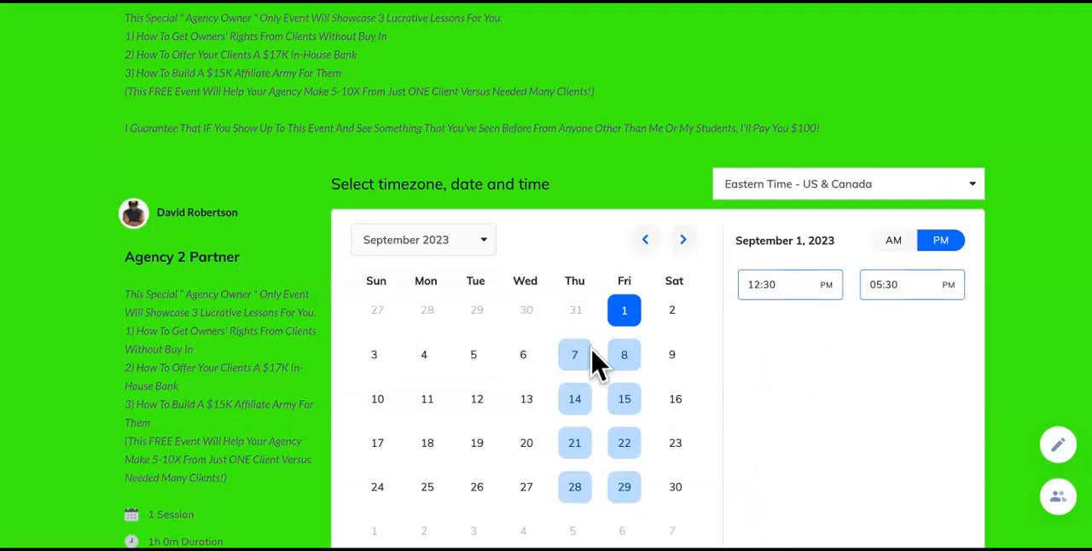
{"action": "mouse_move", "coordinate": [772, 376]}
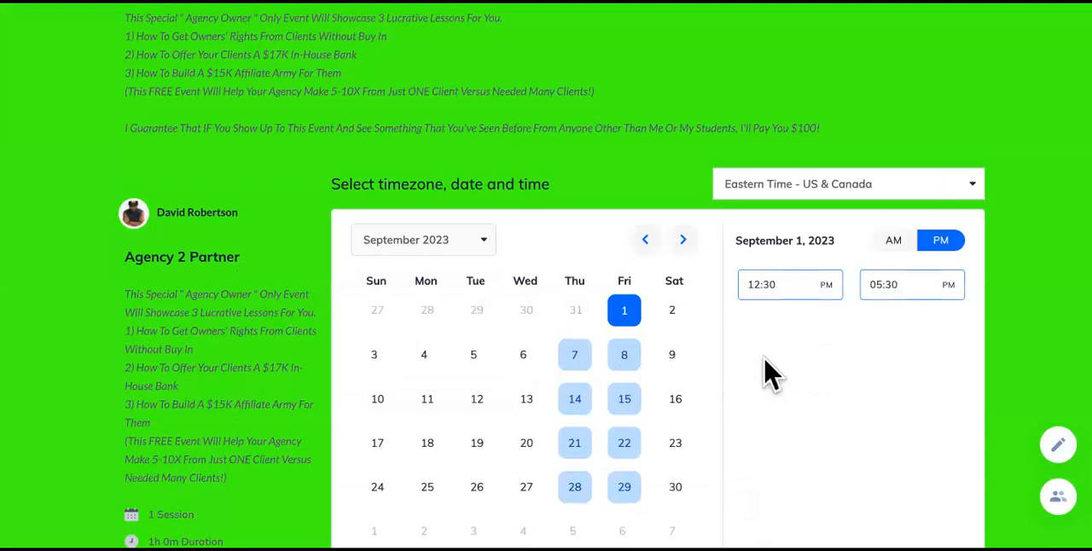
{"action": "mouse_move", "coordinate": [772, 441]}
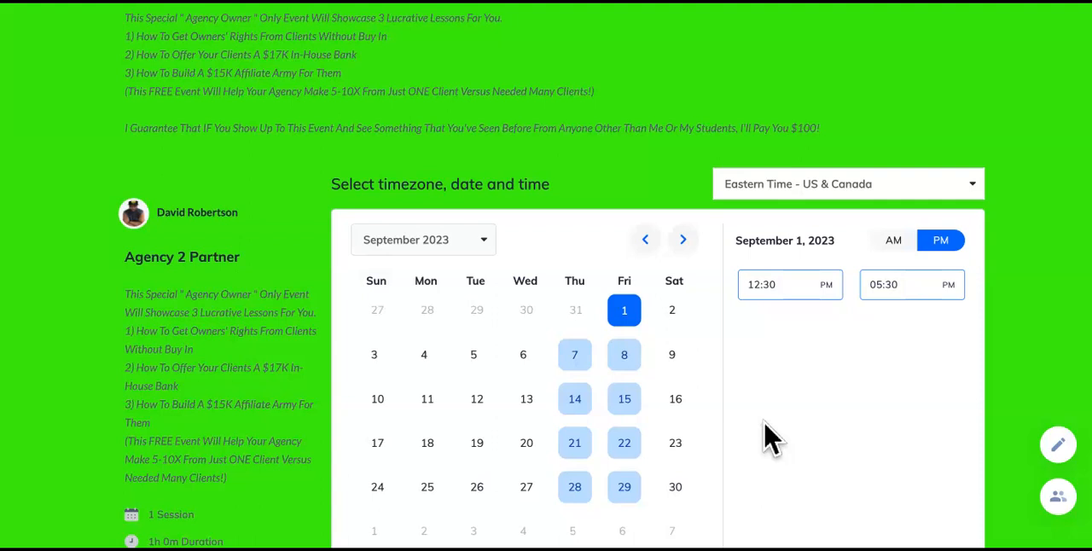
{"action": "mouse_move", "coordinate": [734, 102]}
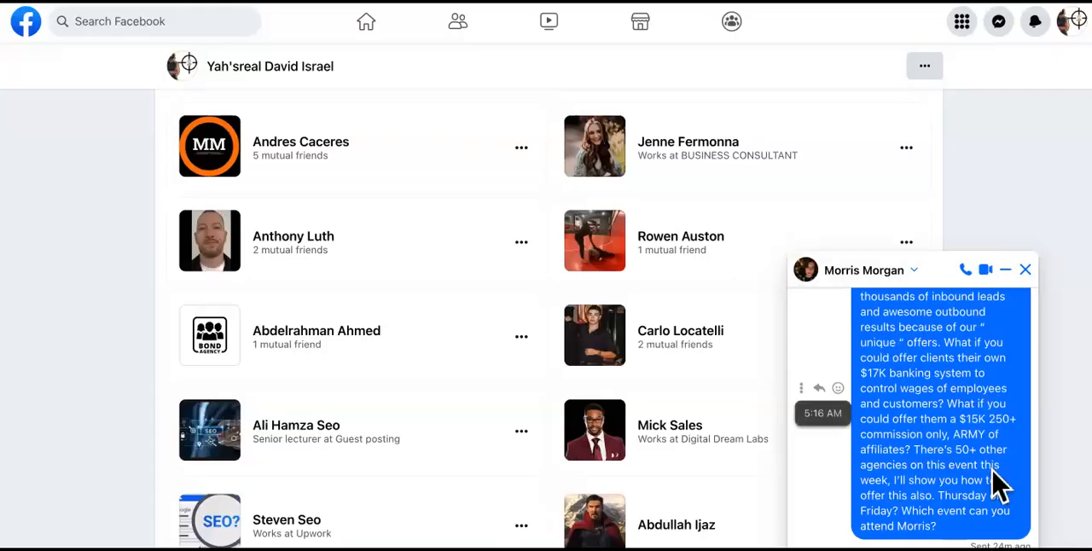
Scroll the Messenger chat to its opening two-offers message with the screenshot.
{"action": "scroll", "scroll_direction": "down", "scroll_amount": 3}
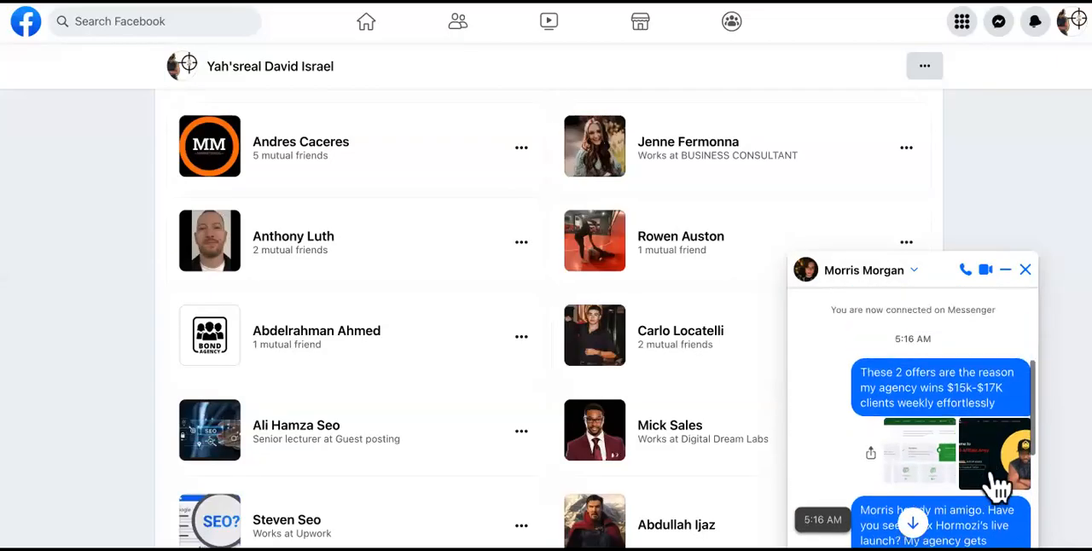
{"action": "scroll", "scroll_direction": "down", "scroll_amount": 3}
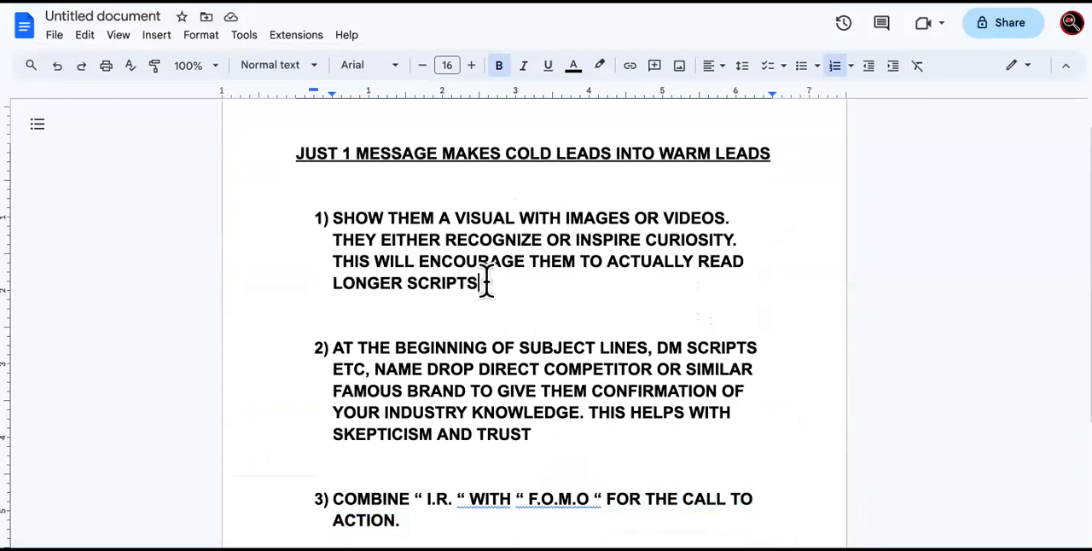
Select the step 2 text on name-dropping a famous brand and move to step 3.
{"action": "left_click_drag", "start_coordinate": [606, 261], "coordinate": [475, 283]}
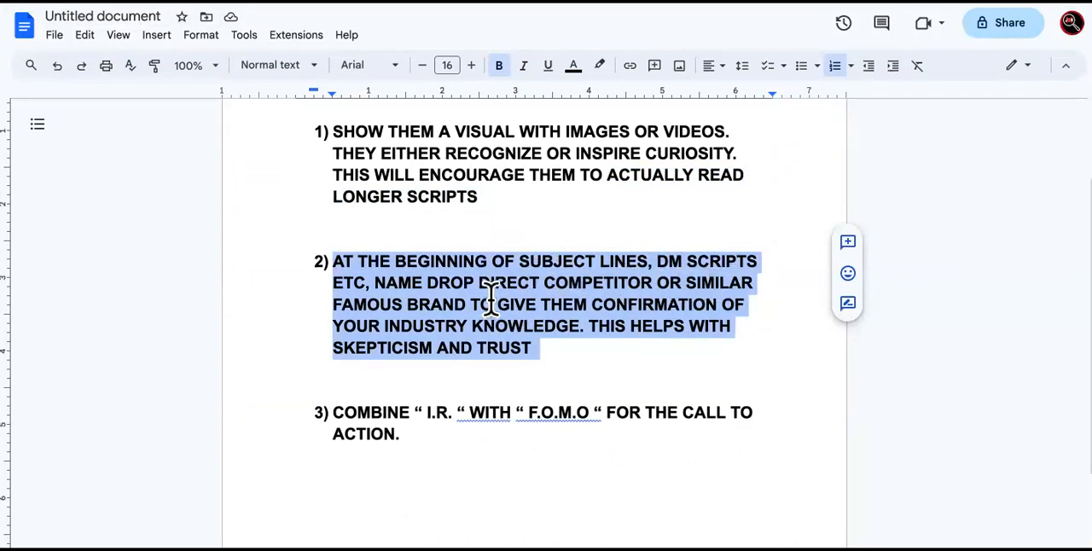
{"action": "mouse_move", "coordinate": [628, 309]}
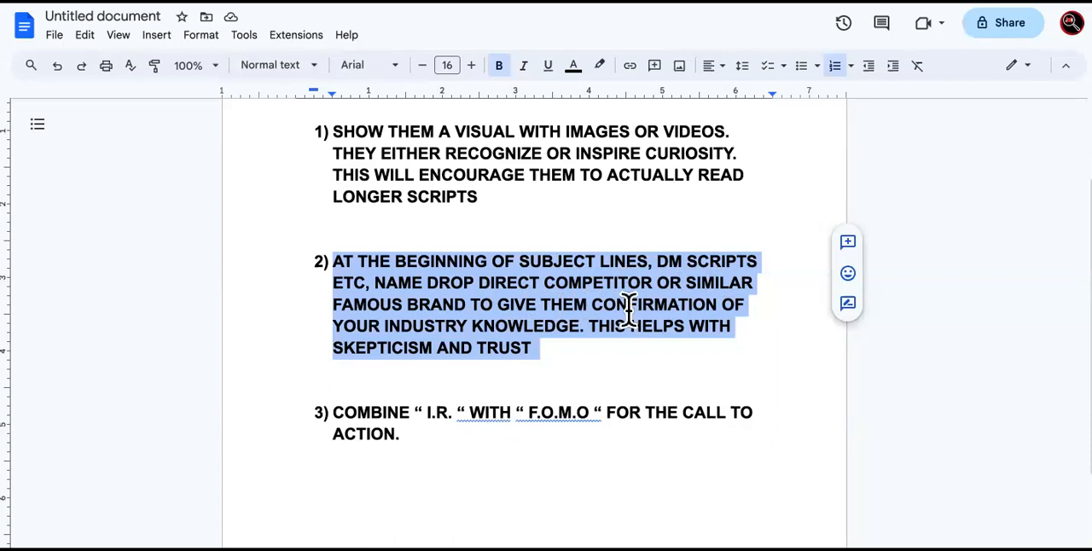
{"action": "mouse_move", "coordinate": [547, 290]}
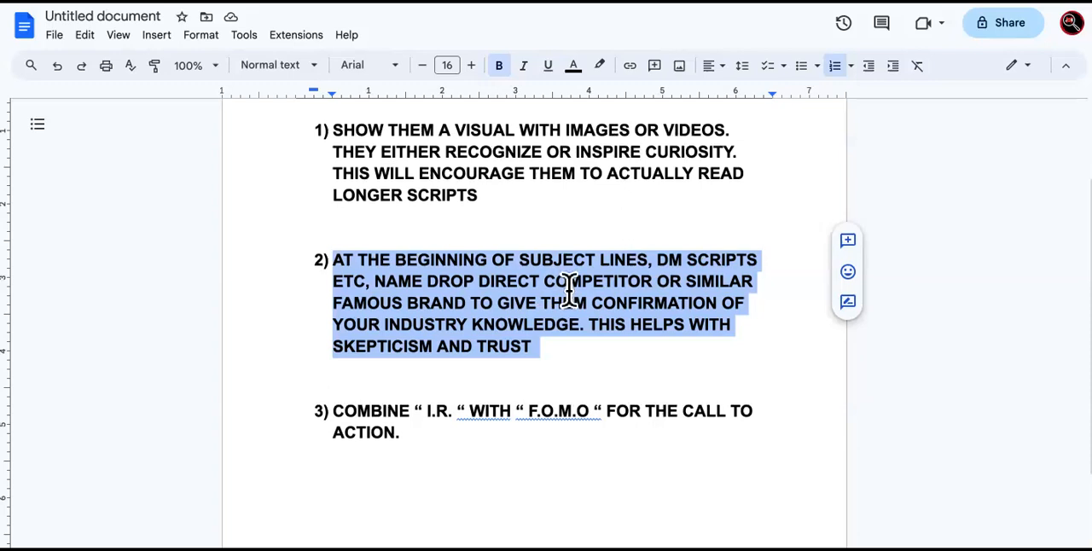
{"action": "scroll", "scroll_direction": "down", "scroll_amount": 3}
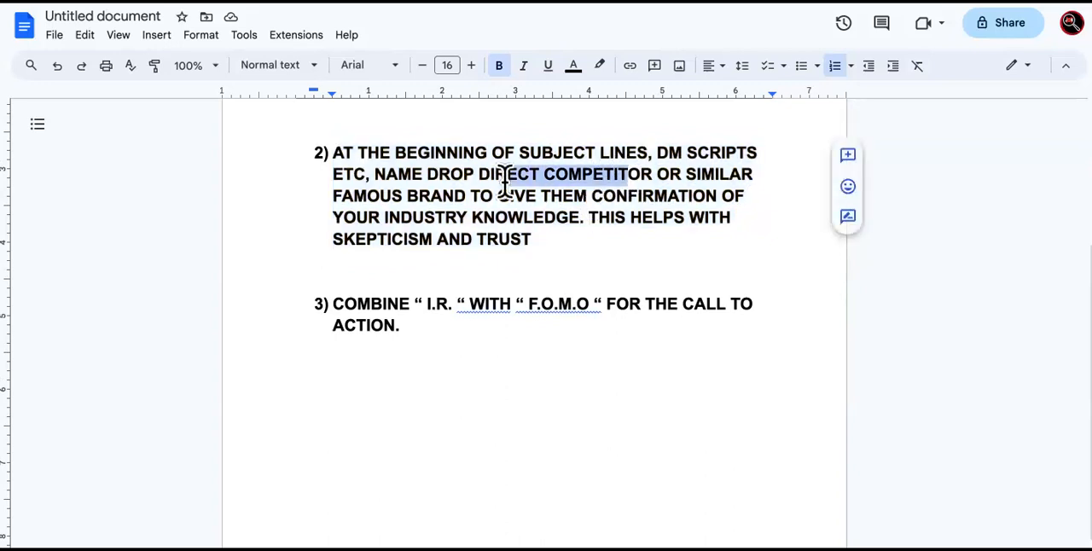
Place the cursor in step 2 and select a single word there.
{"action": "left_click", "coordinate": [408, 195]}
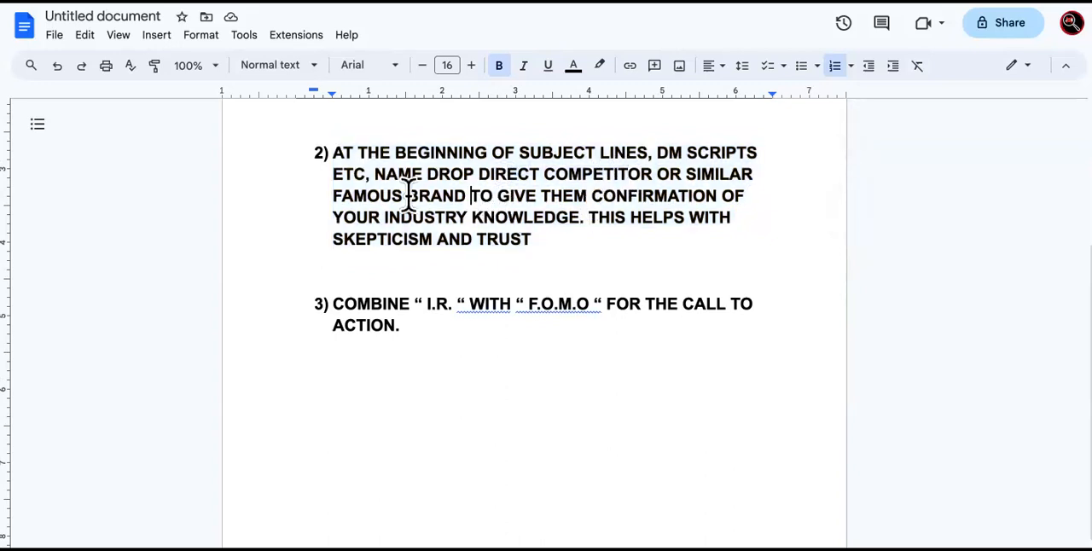
{"action": "double_click", "coordinate": [437, 195]}
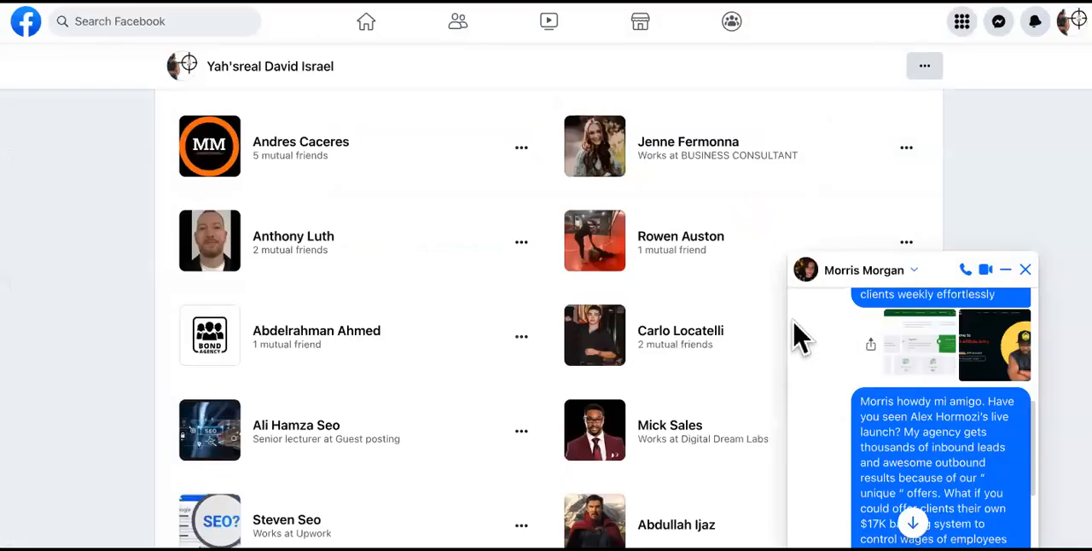
{"action": "mouse_move", "coordinate": [911, 430]}
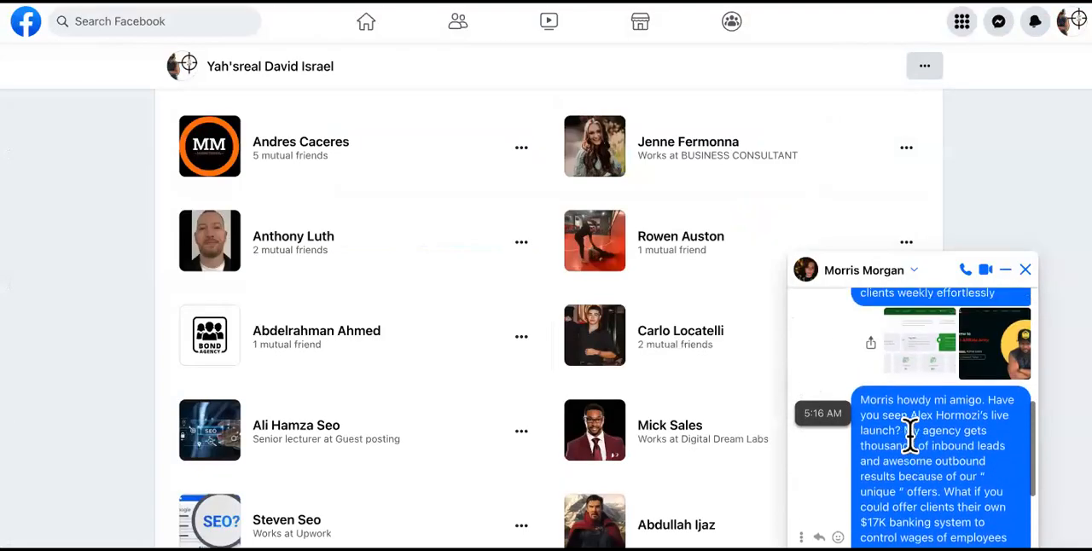
{"action": "scroll", "scroll_direction": "down", "scroll_amount": 3}
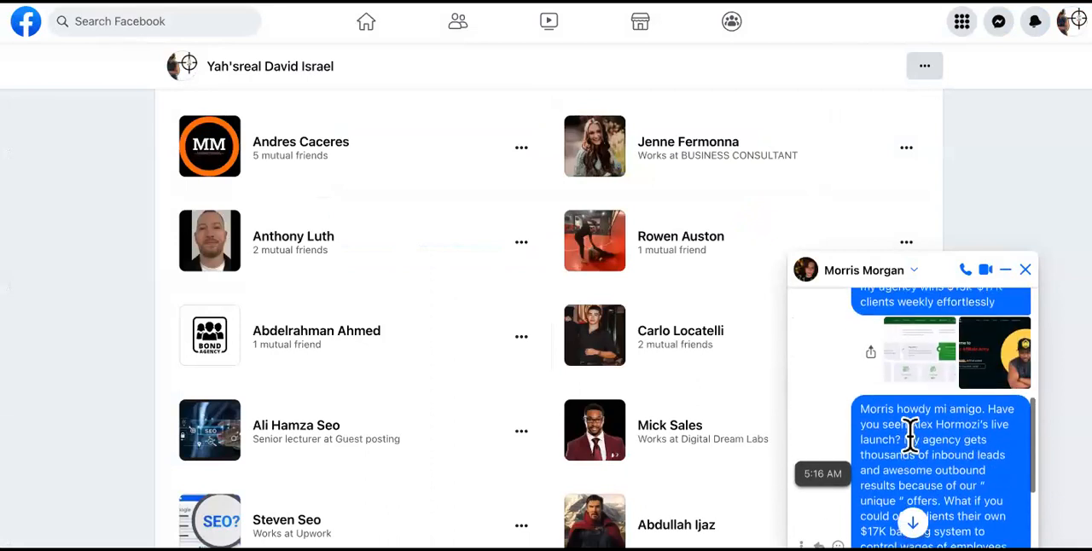
{"action": "scroll", "scroll_direction": "down", "scroll_amount": 3}
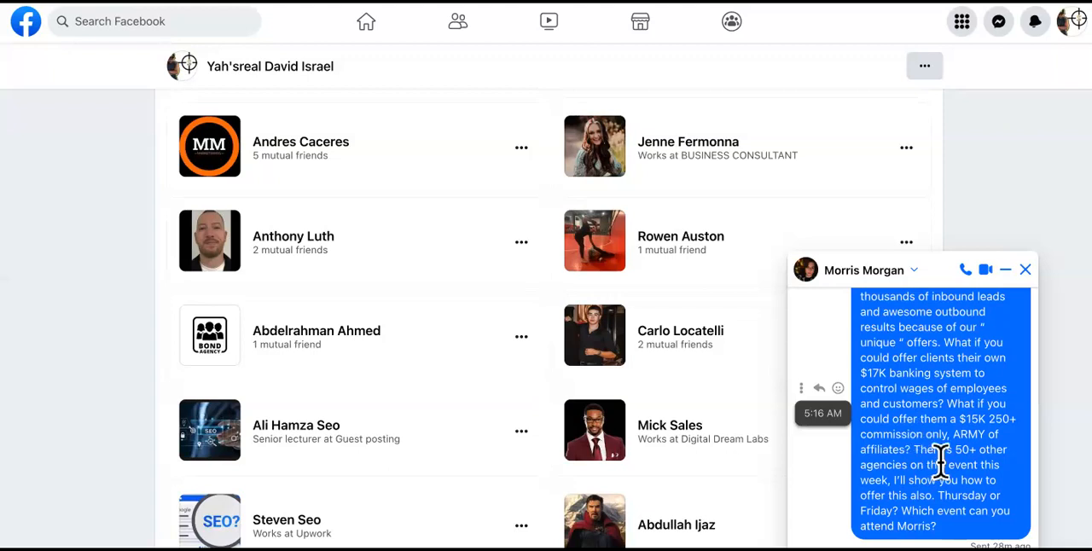
{"action": "scroll", "scroll_direction": "down", "scroll_amount": 3}
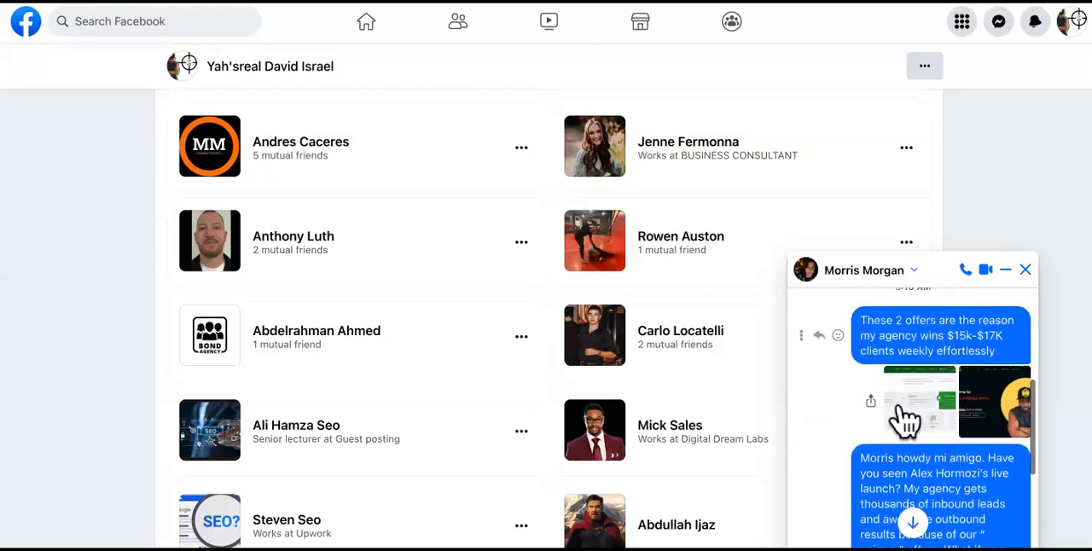
{"action": "mouse_move", "coordinate": [956, 393]}
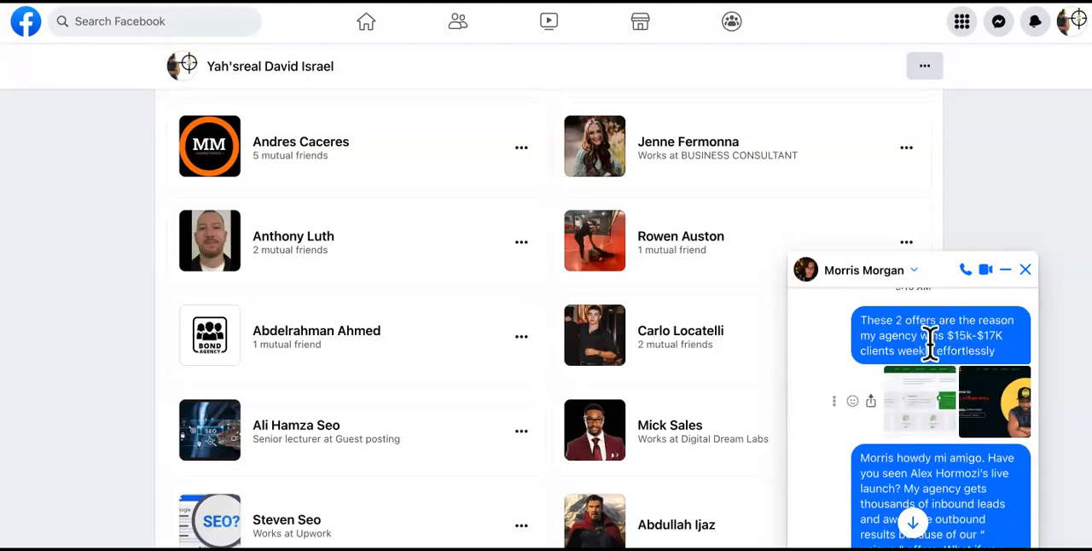
{"action": "mouse_move", "coordinate": [970, 402]}
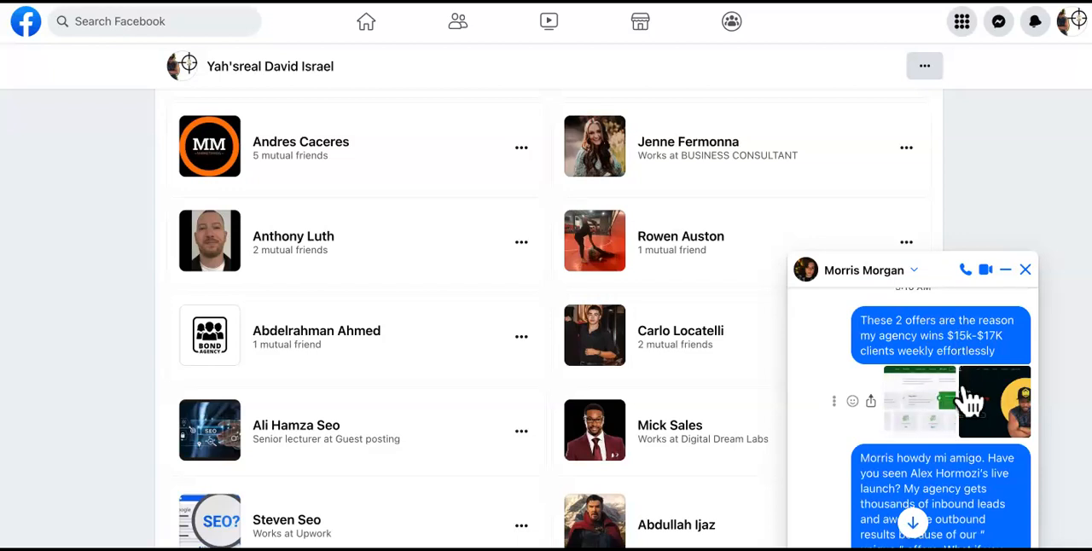
{"action": "scroll", "scroll_direction": "down", "scroll_amount": 3}
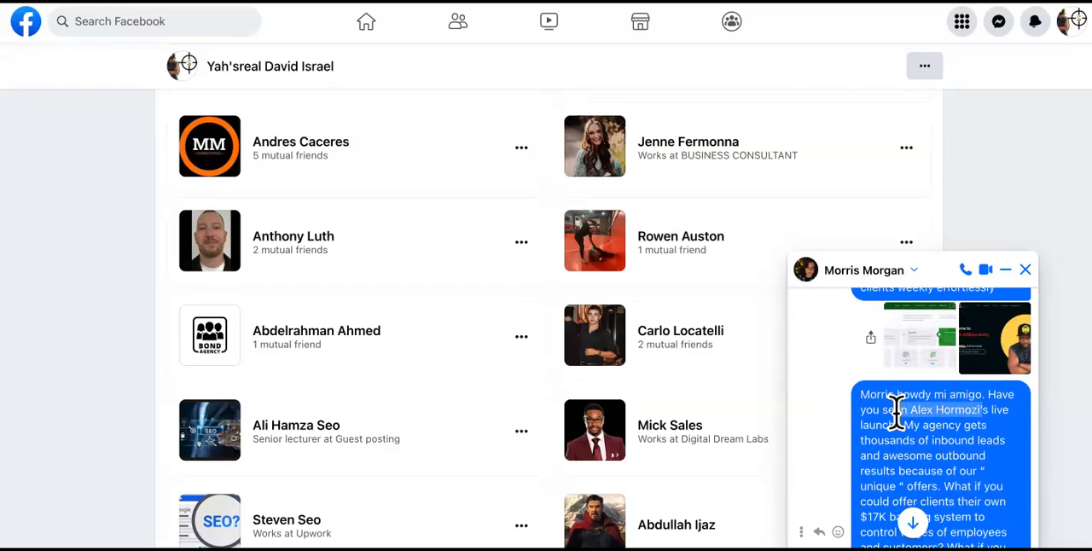
{"action": "scroll", "scroll_direction": "down", "scroll_amount": 3}
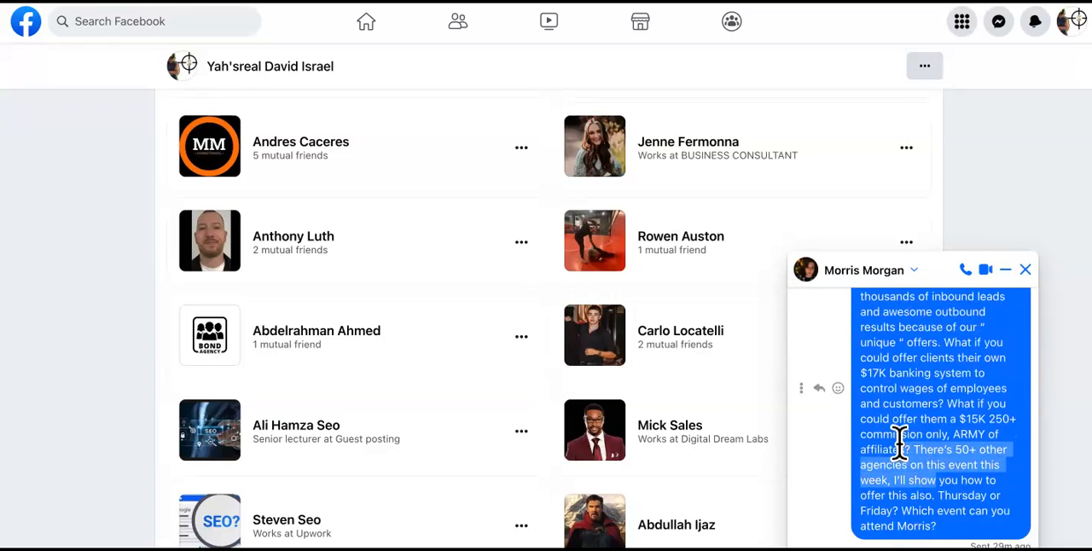
{"action": "mouse_move", "coordinate": [522, 526]}
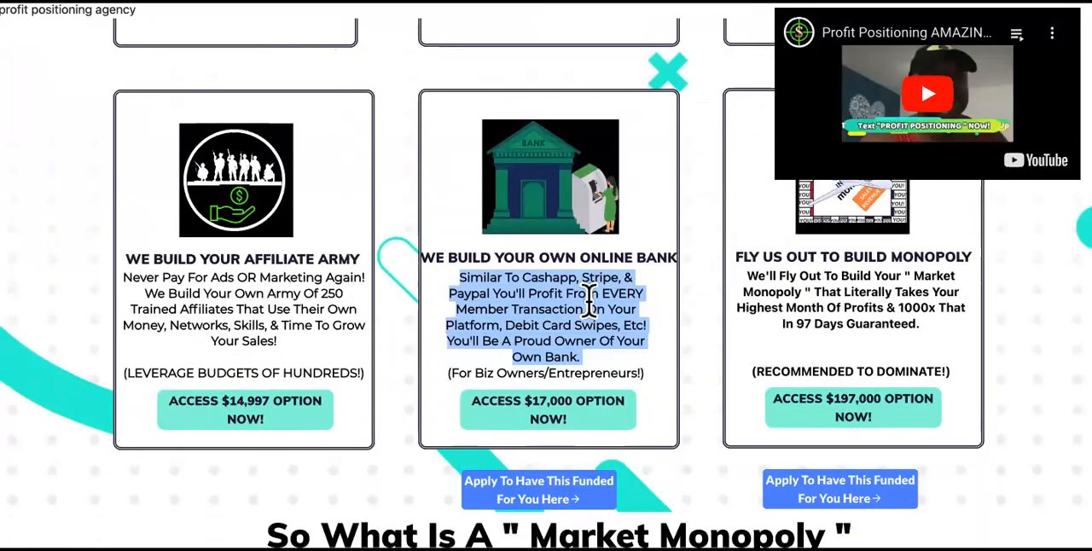
{"action": "mouse_move", "coordinate": [454, 282]}
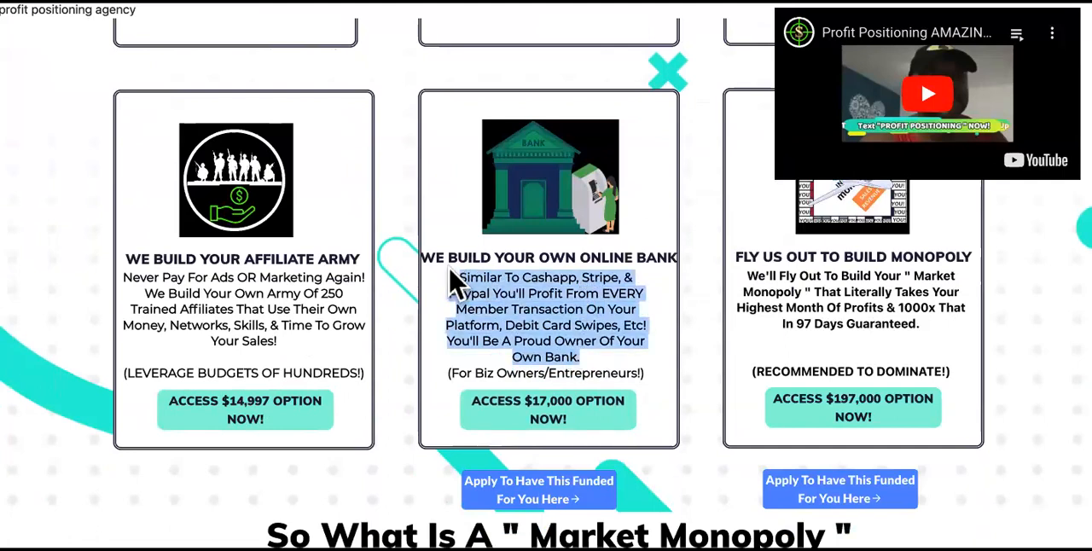
{"action": "mouse_move", "coordinate": [299, 350]}
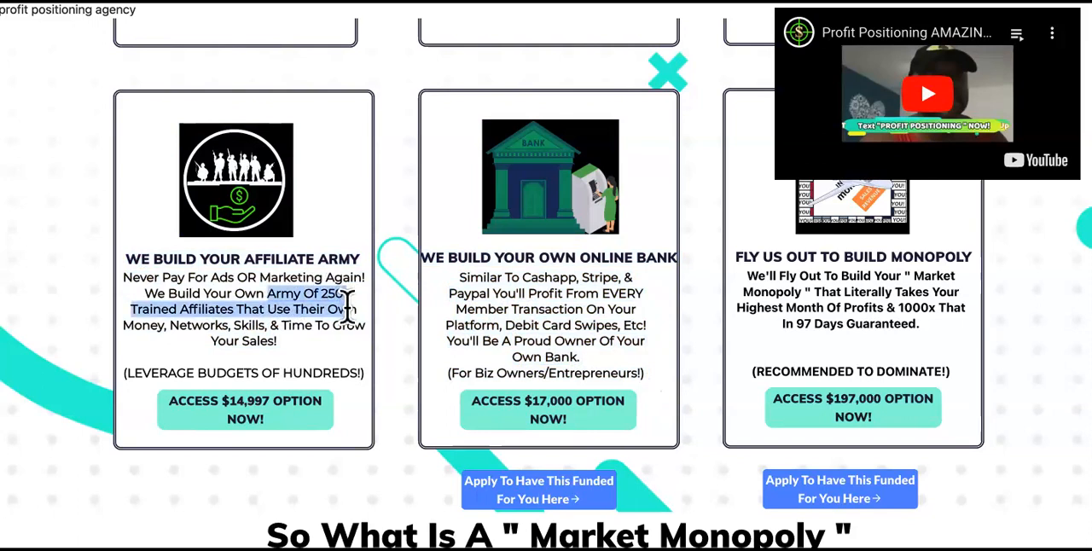
{"action": "left_click_drag", "start_coordinate": [350, 309], "coordinate": [350, 333]}
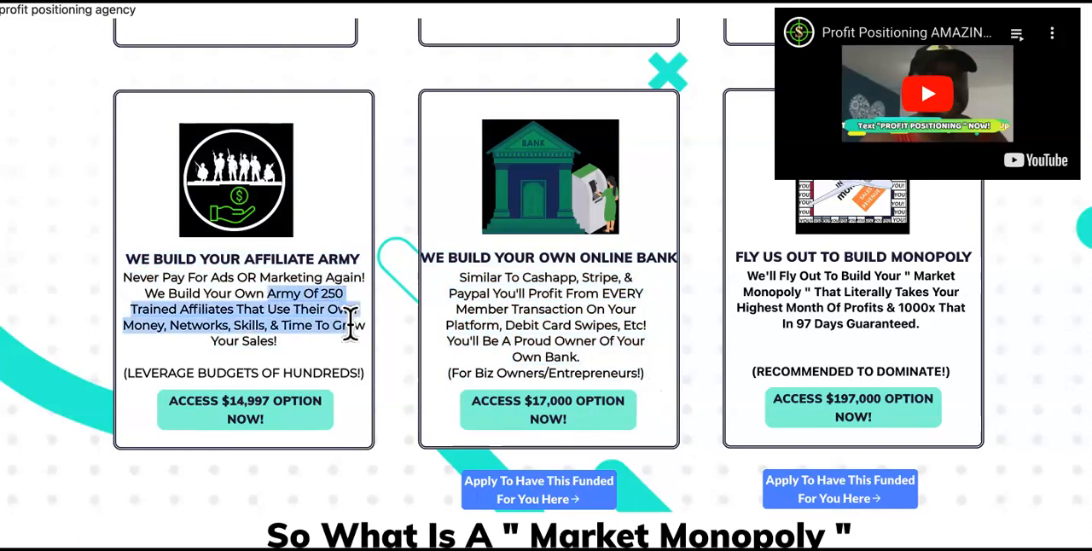
{"action": "mouse_move", "coordinate": [358, 349]}
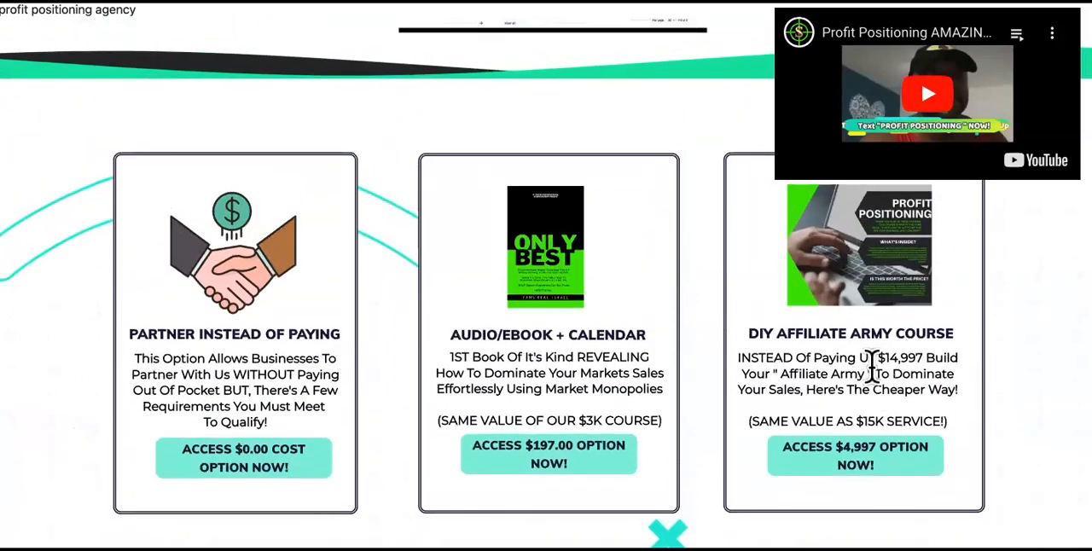
{"action": "left_click_drag", "start_coordinate": [739, 358], "coordinate": [958, 389]}
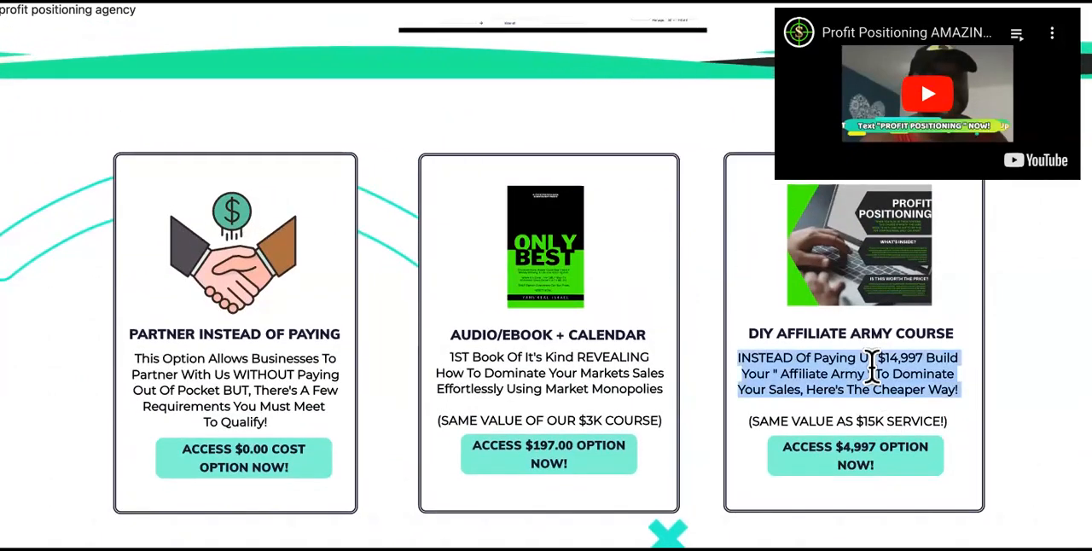
{"action": "scroll", "scroll_direction": "down", "scroll_amount": 3}
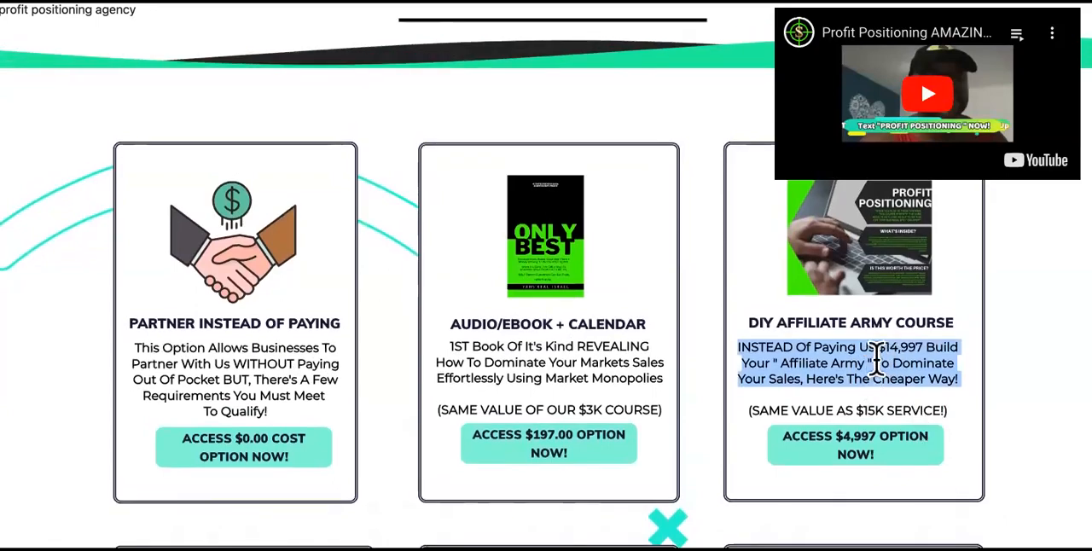
{"action": "scroll", "scroll_direction": "down", "scroll_amount": 3}
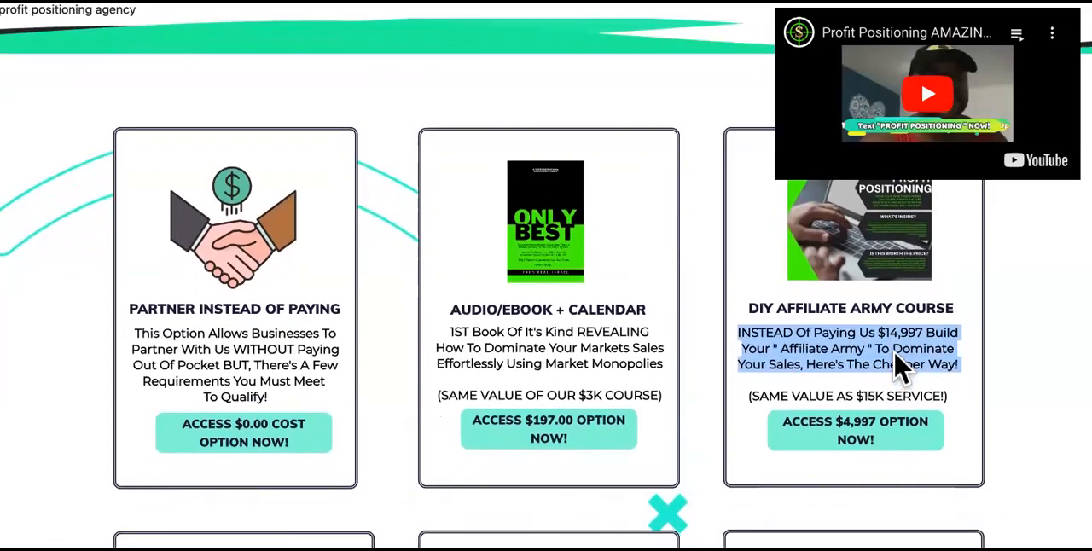
{"action": "scroll", "scroll_direction": "down", "scroll_amount": 3}
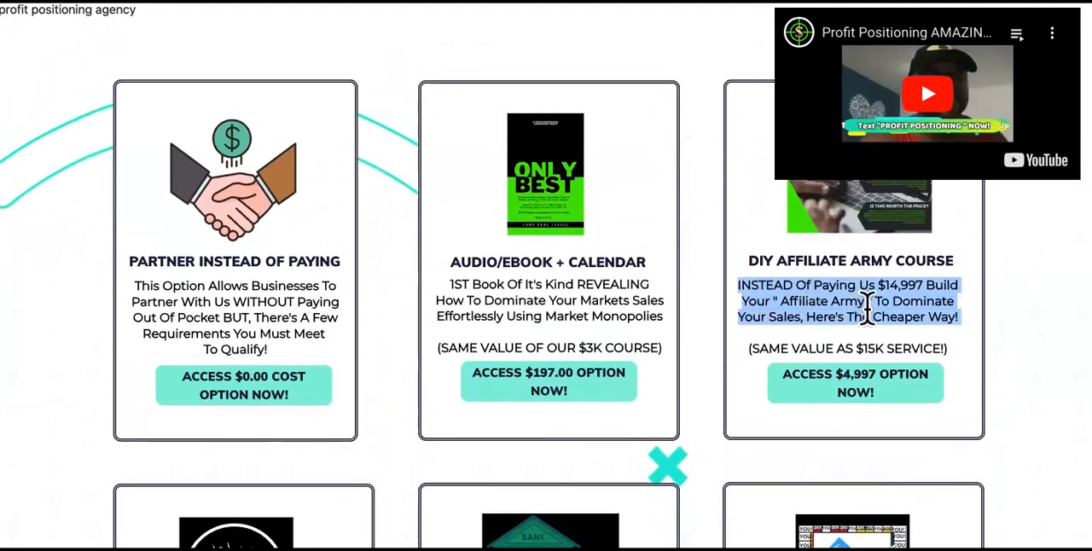
{"action": "scroll", "scroll_direction": "down", "scroll_amount": 3}
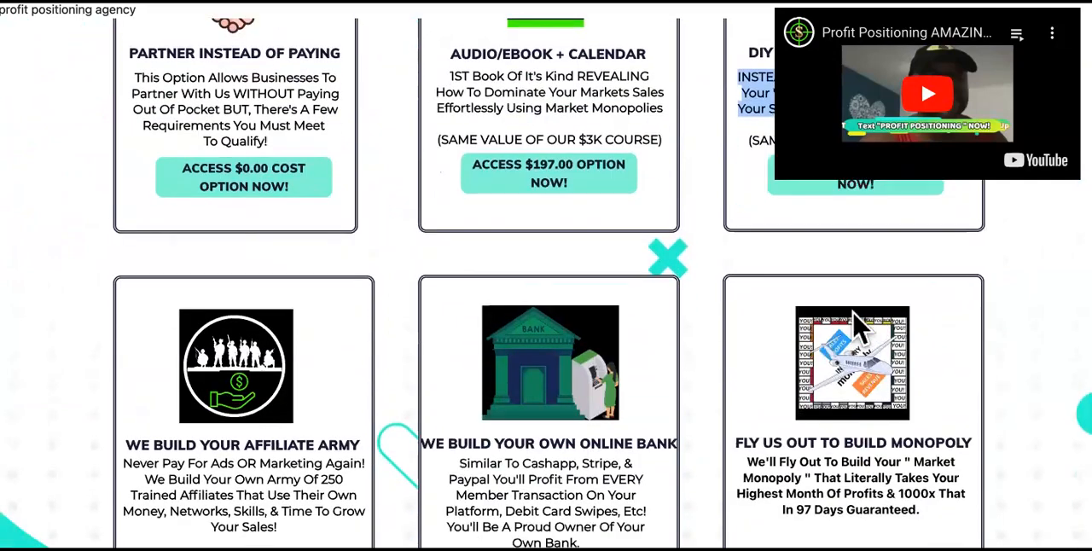
{"action": "scroll", "scroll_direction": "down", "scroll_amount": 3}
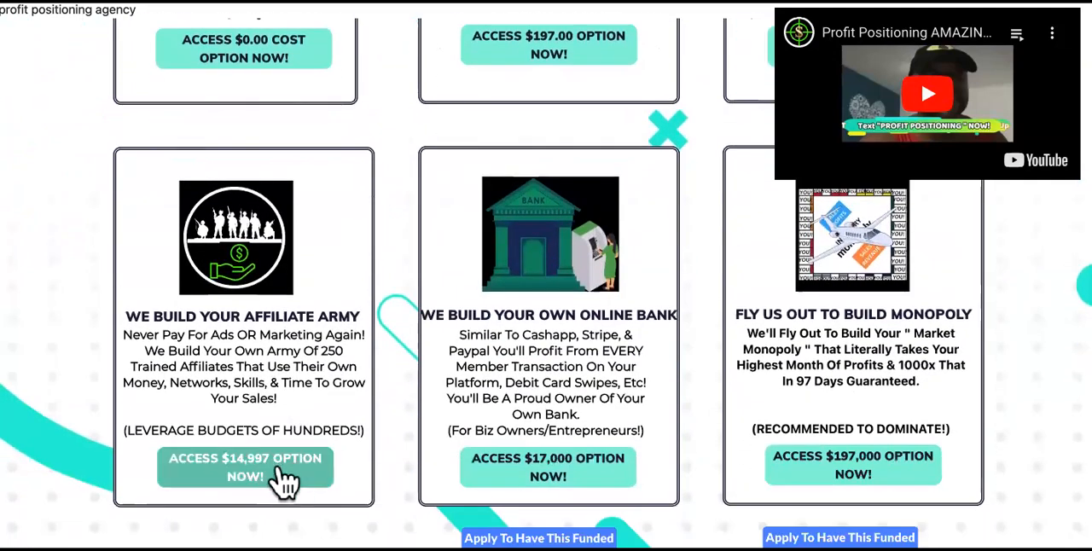
{"action": "mouse_move", "coordinate": [502, 390]}
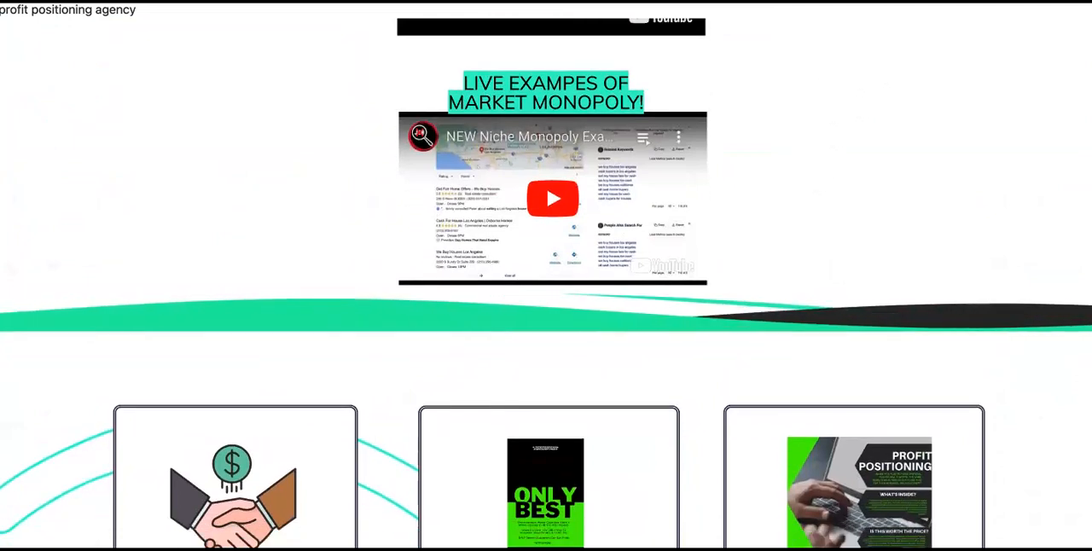
{"action": "mouse_move", "coordinate": [845, 441]}
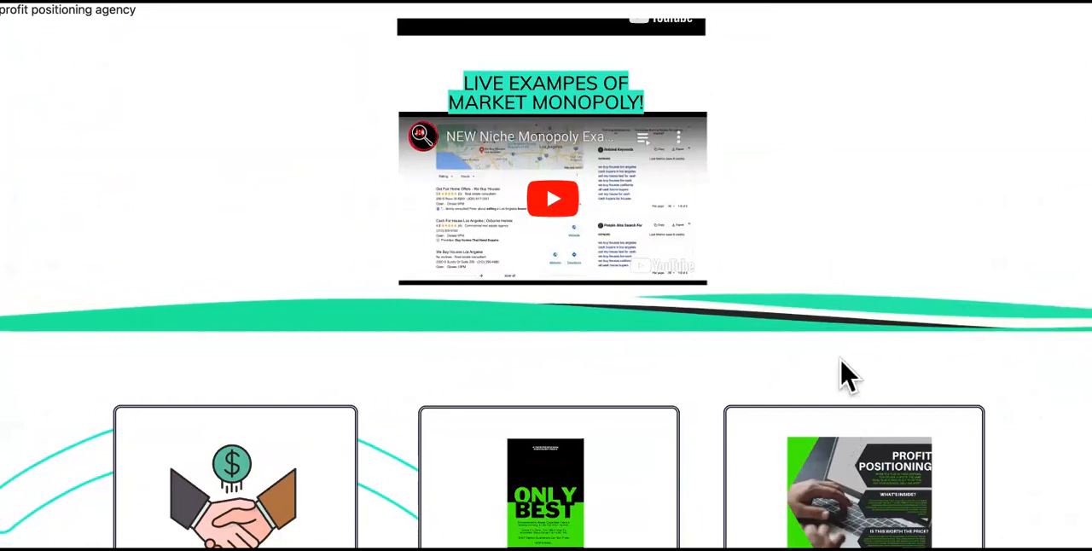
{"action": "scroll", "scroll_direction": "down", "scroll_amount": 3}
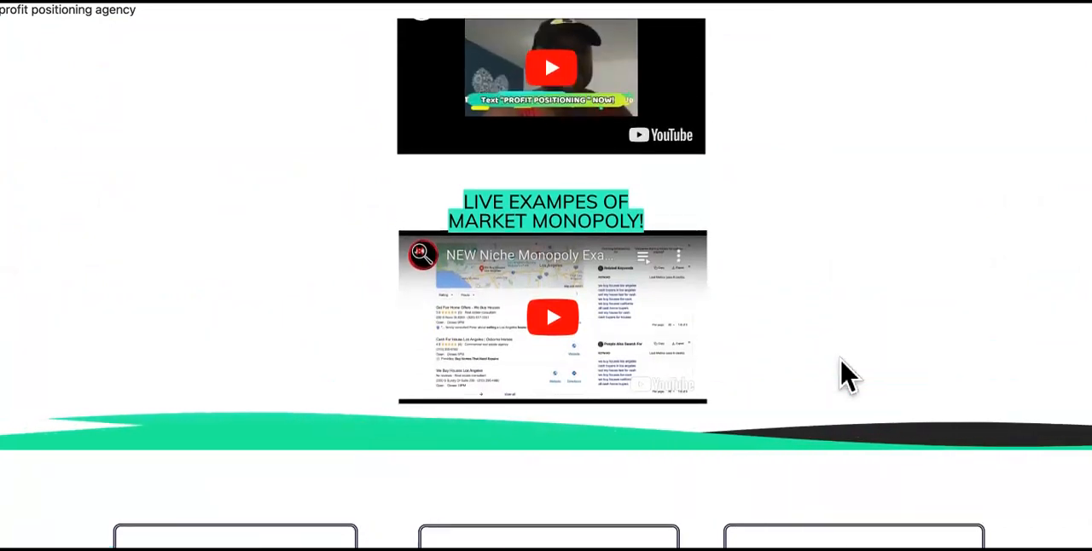